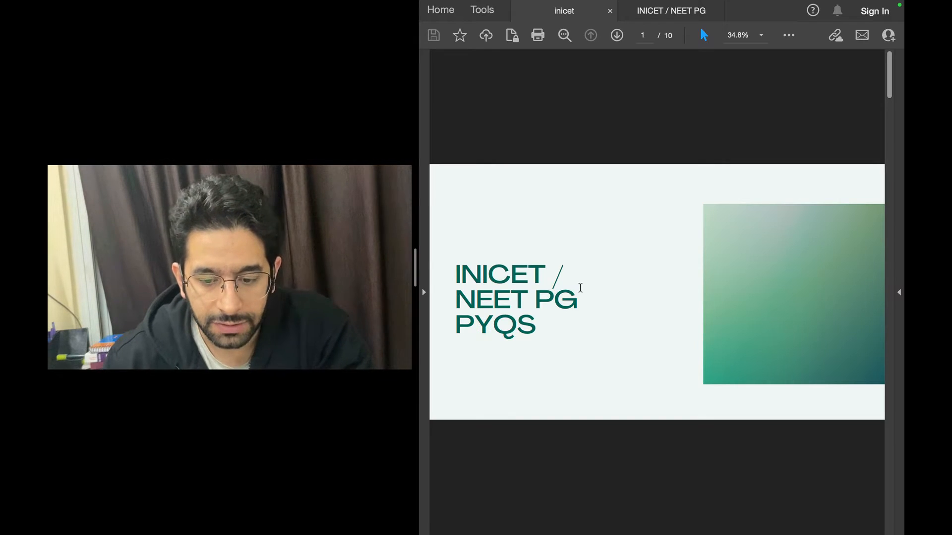
mouse_move(613, 289)
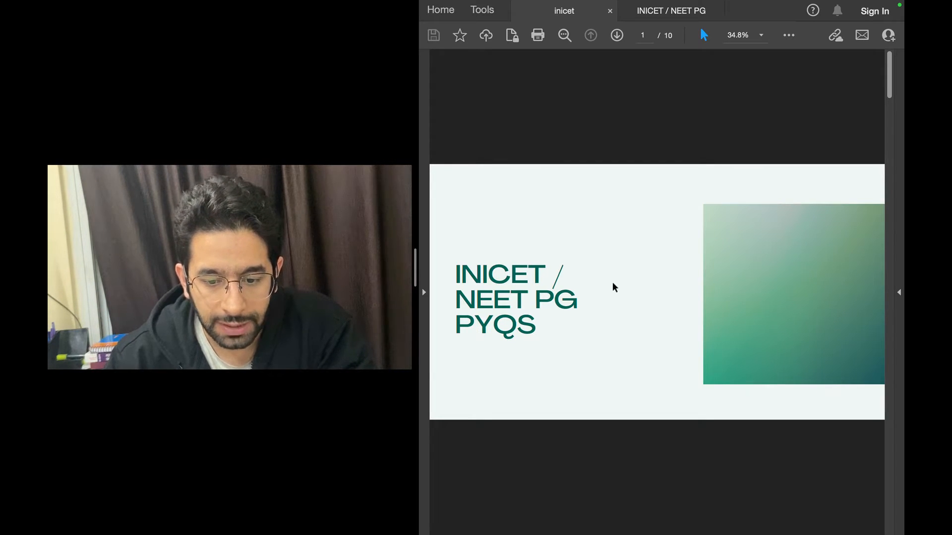
- Advance to page 2, the Nov 2020 narrow complex tachycardia question
left_click(616, 34)
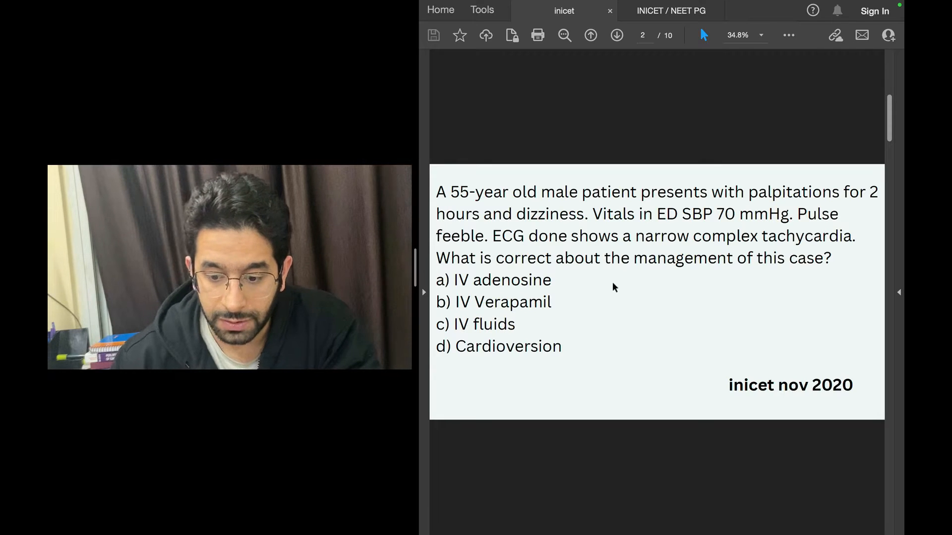
mouse_move(688, 373)
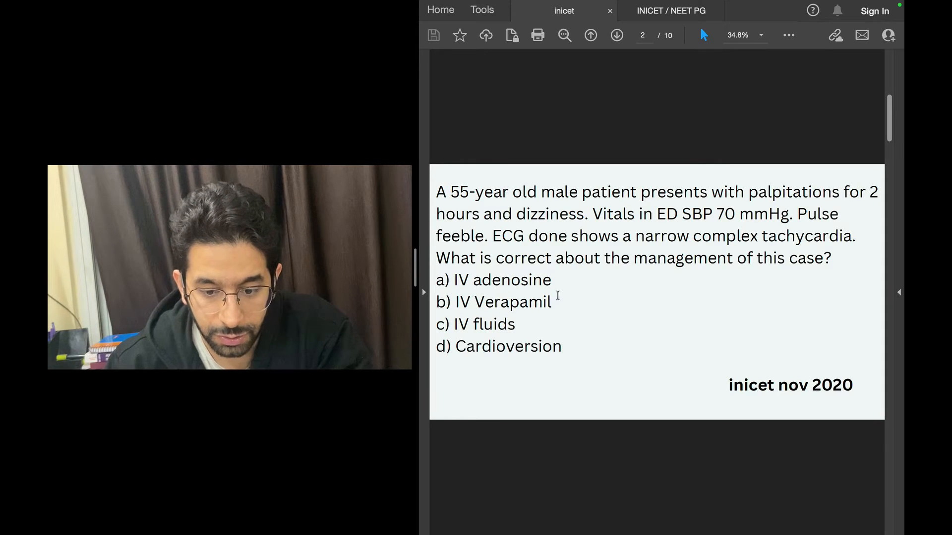
mouse_move(599, 356)
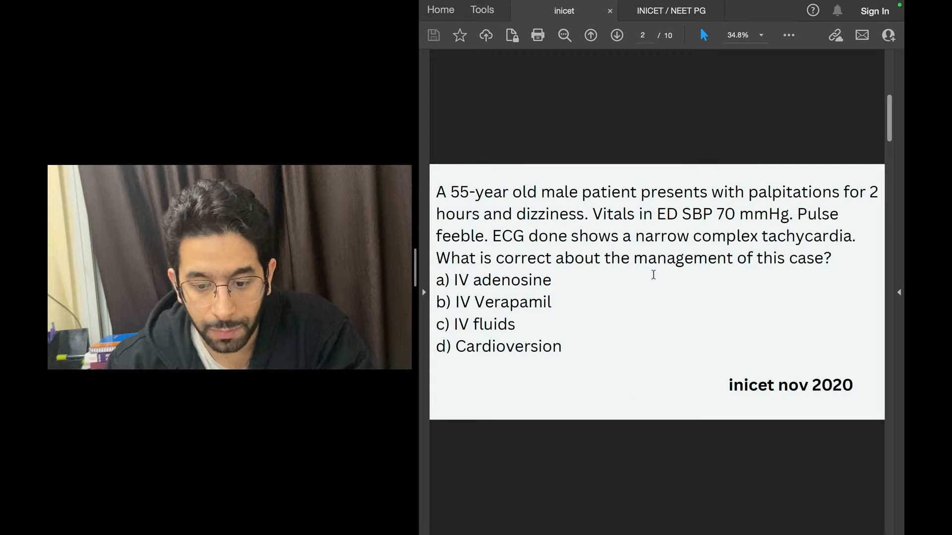
mouse_move(630, 290)
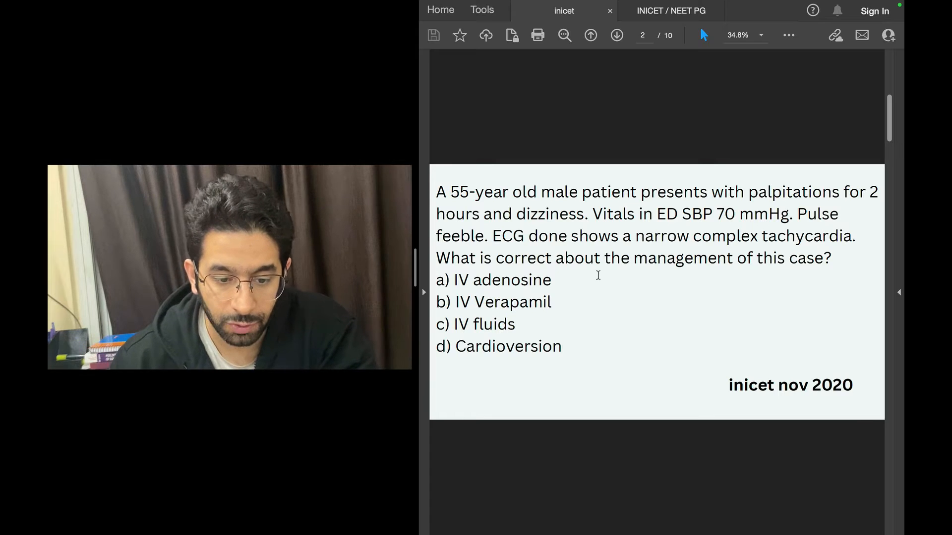
- Highlight 'SBP 70 mmHg' in the tachycardia question and move to page 3's SVT flowchart
left_click(617, 34)
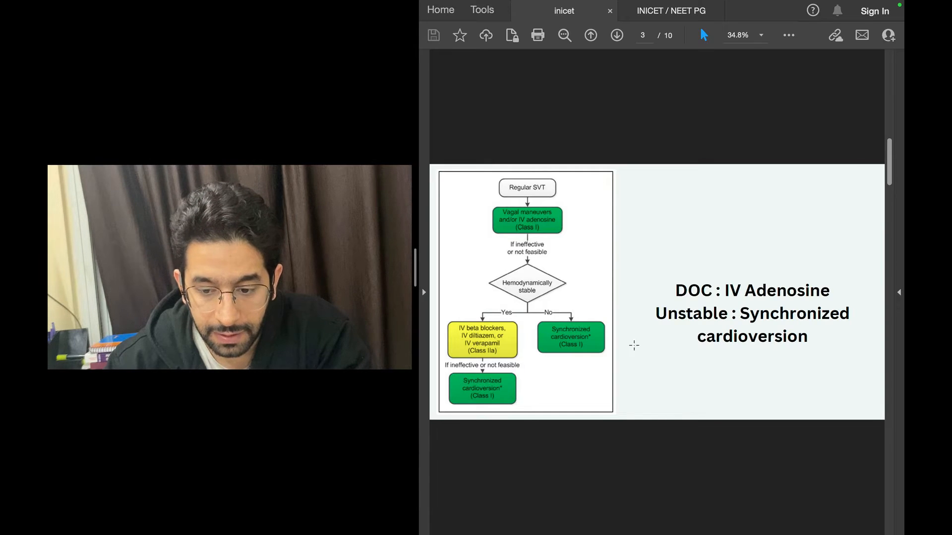
left_click(590, 35)
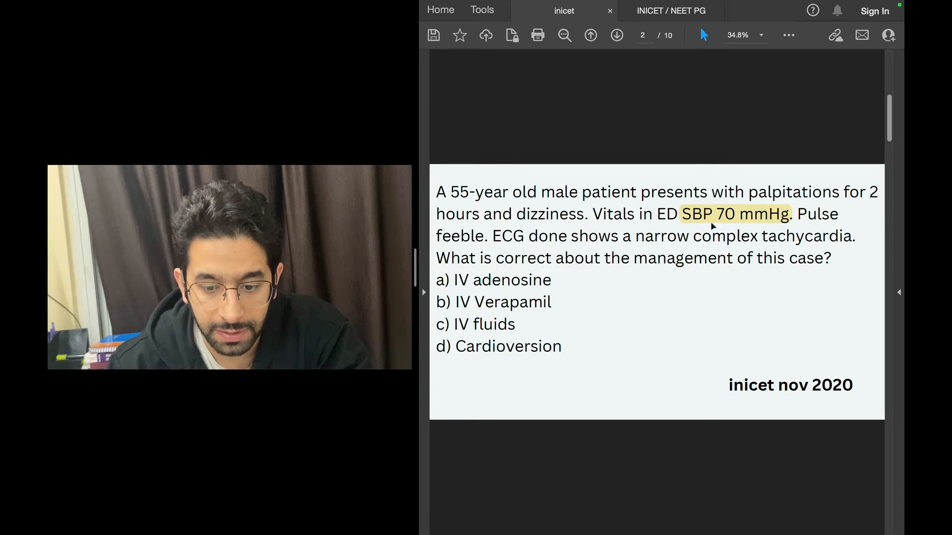
double_click(461, 235)
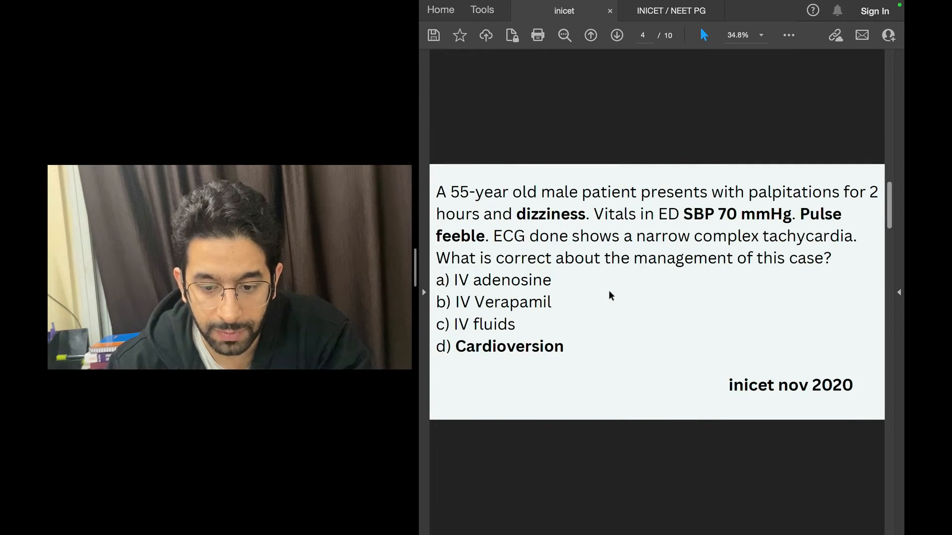
left_click(589, 35)
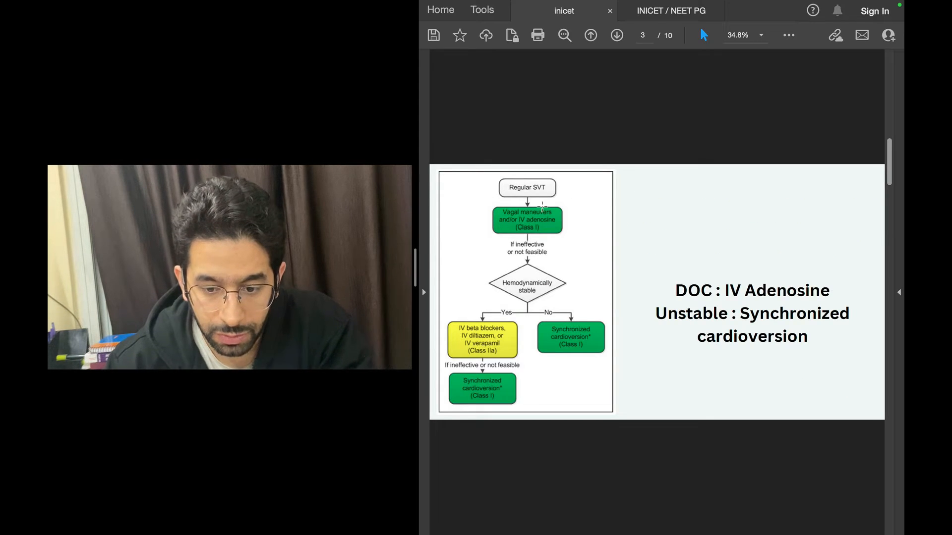
mouse_move(633, 237)
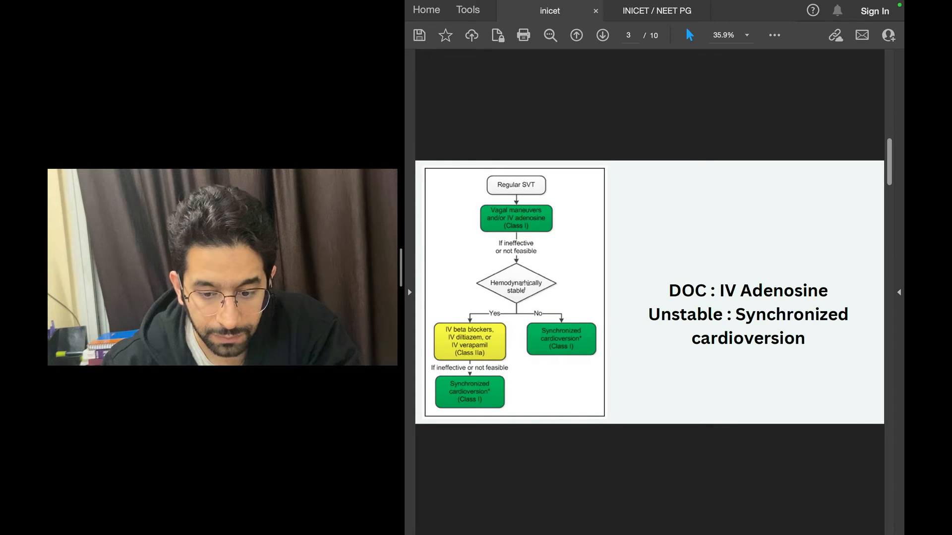
mouse_move(617, 350)
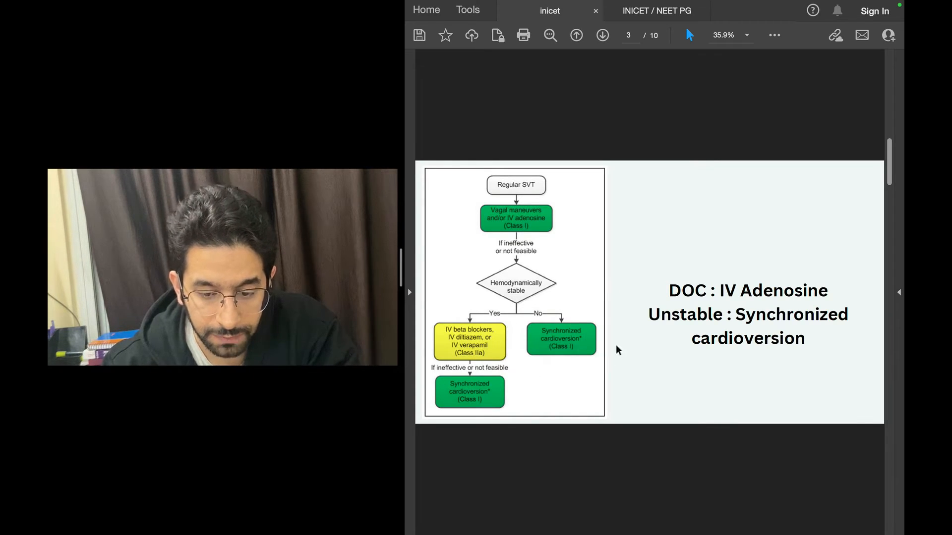
mouse_move(448, 303)
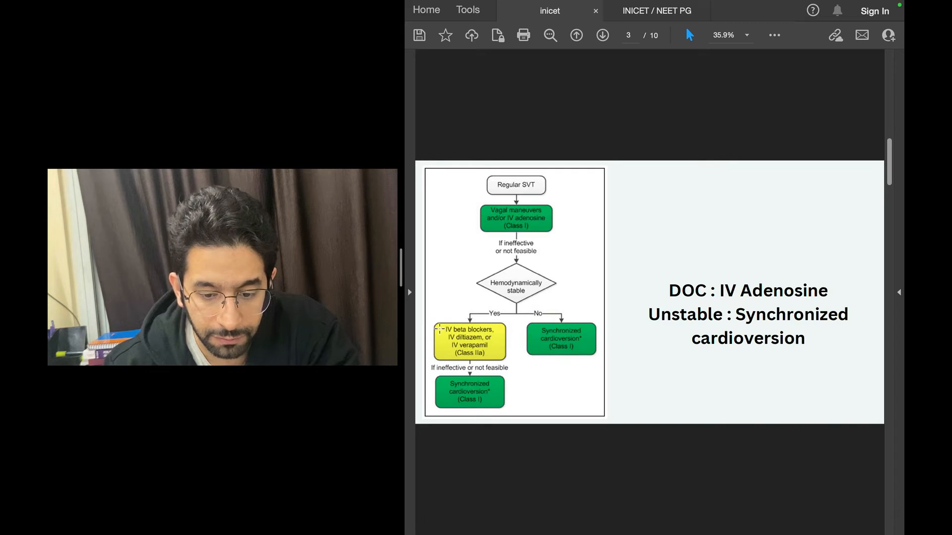
mouse_move(516, 439)
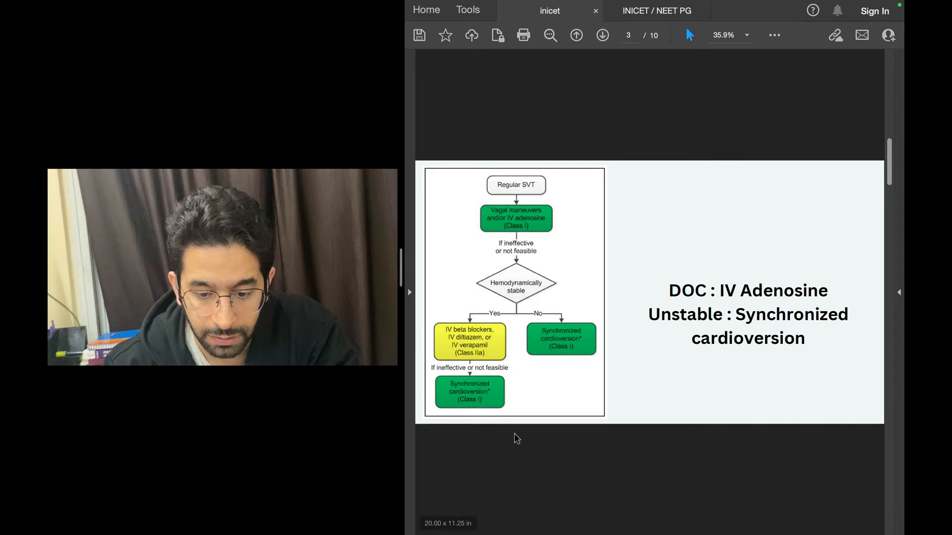
mouse_move(667, 299)
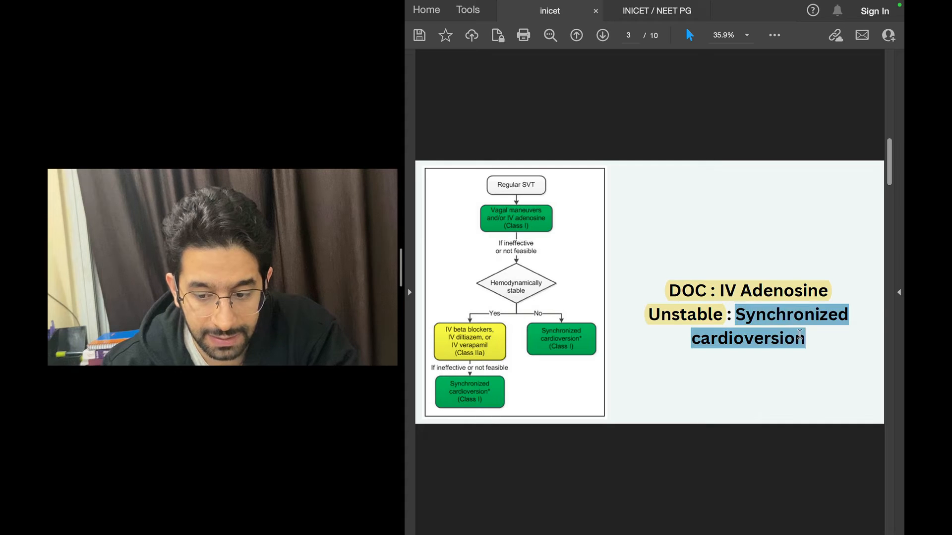
- Highlight 'dizziness' on page 4 and advance to page 5's AVNRT ECG
left_click(602, 34)
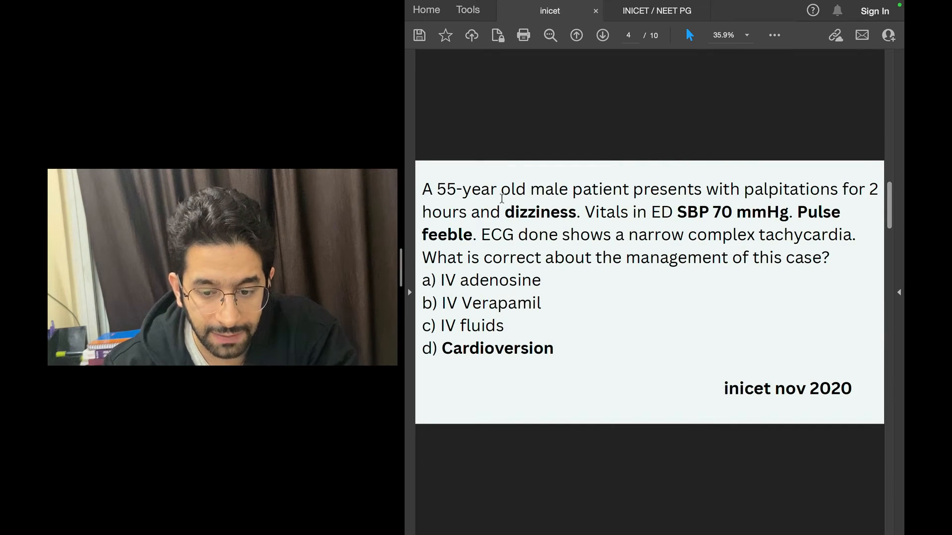
double_click(510, 211)
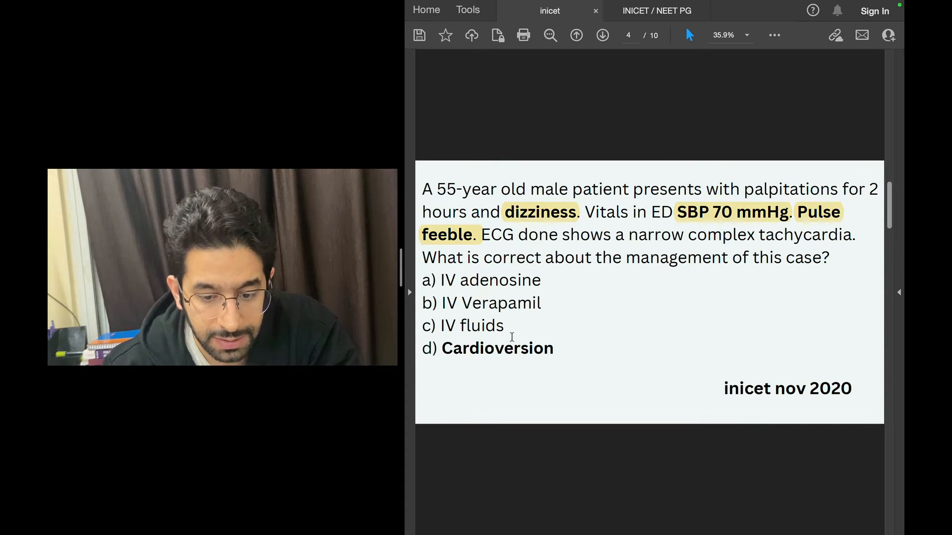
left_click(601, 35)
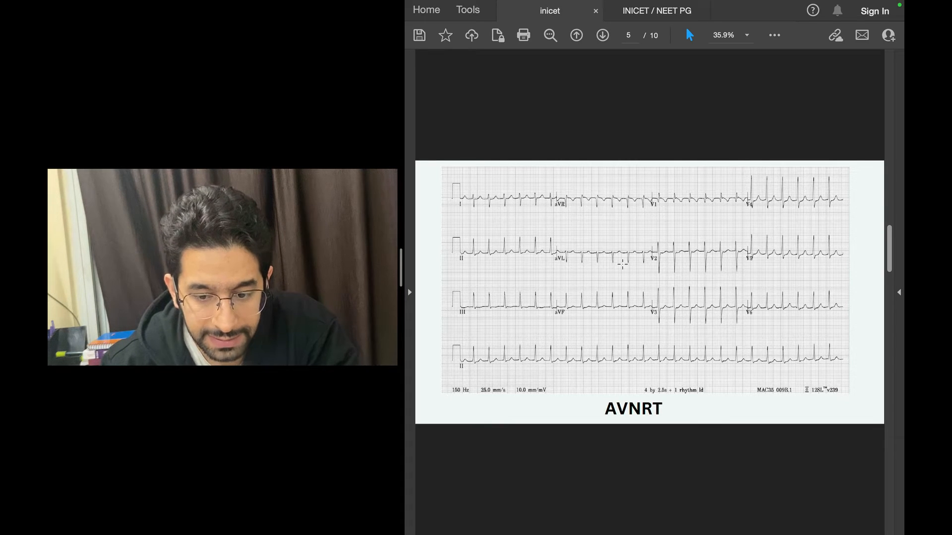
left_click(576, 34)
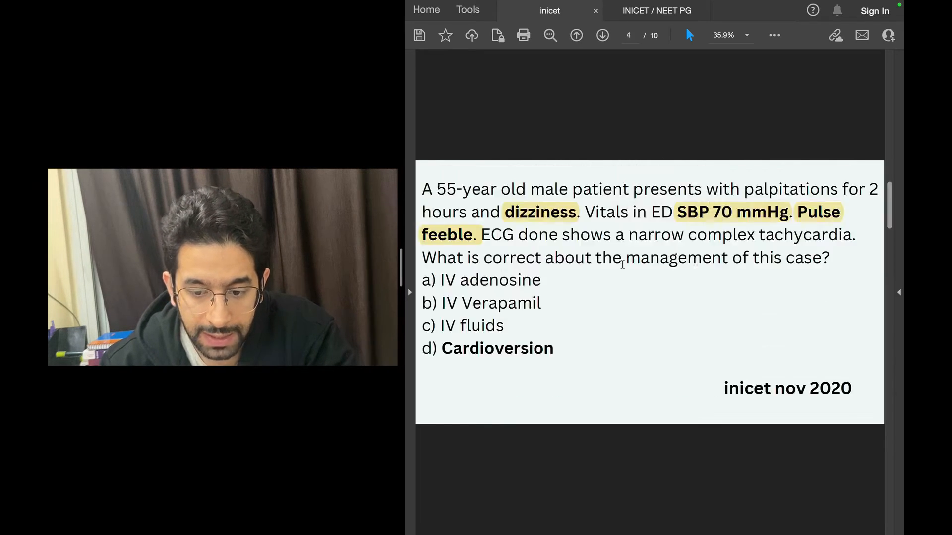
left_click(601, 35)
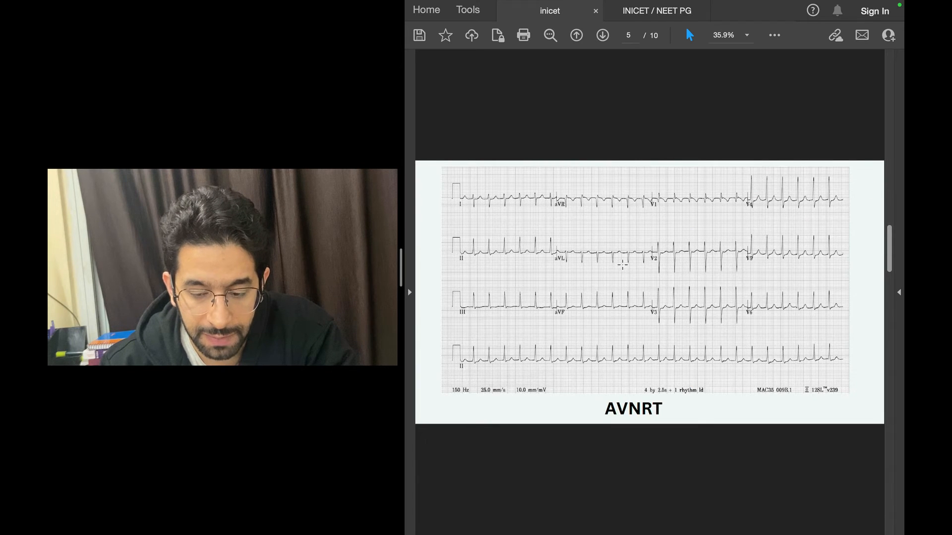
mouse_move(409, 251)
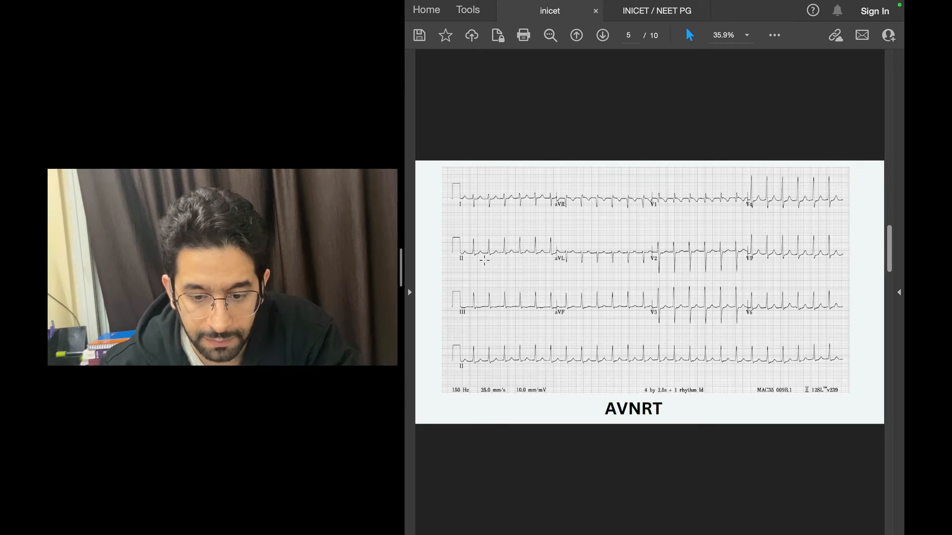
mouse_move(794, 358)
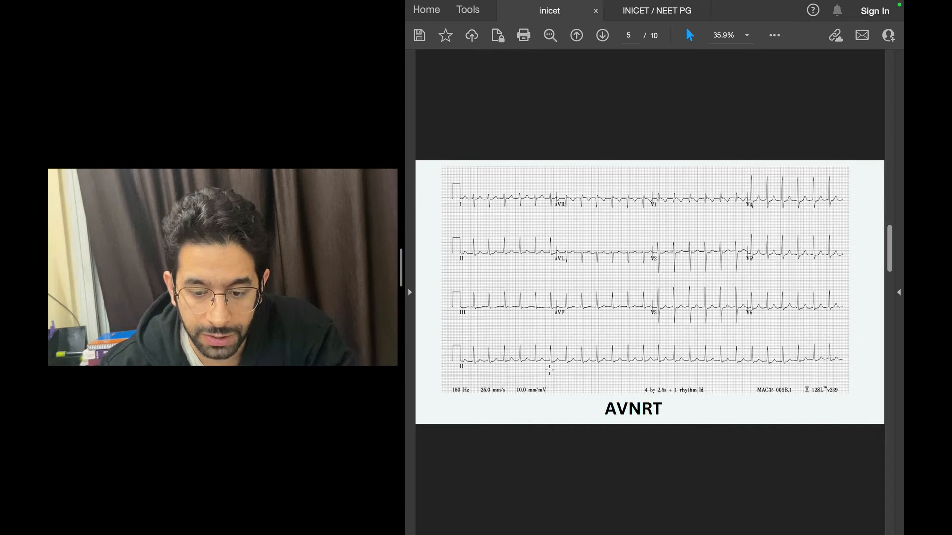
mouse_move(678, 101)
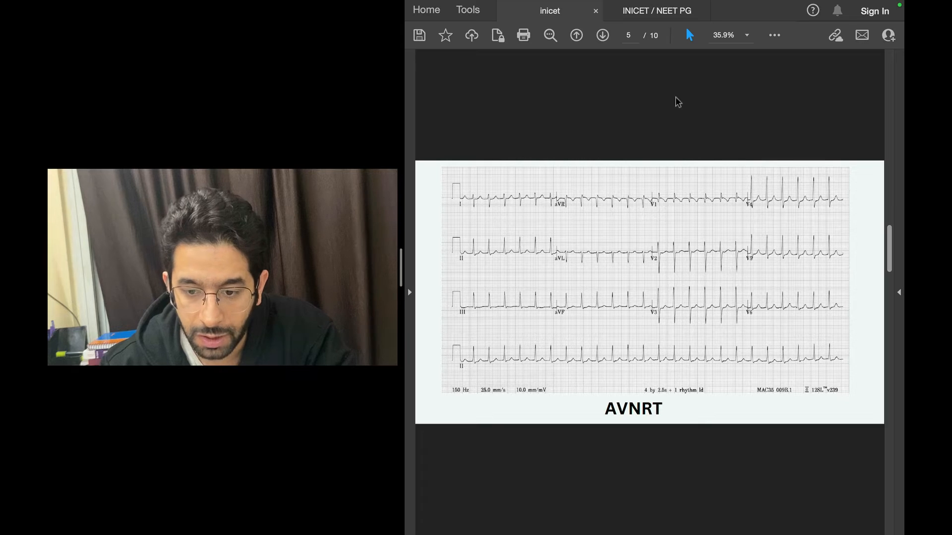
mouse_move(576, 43)
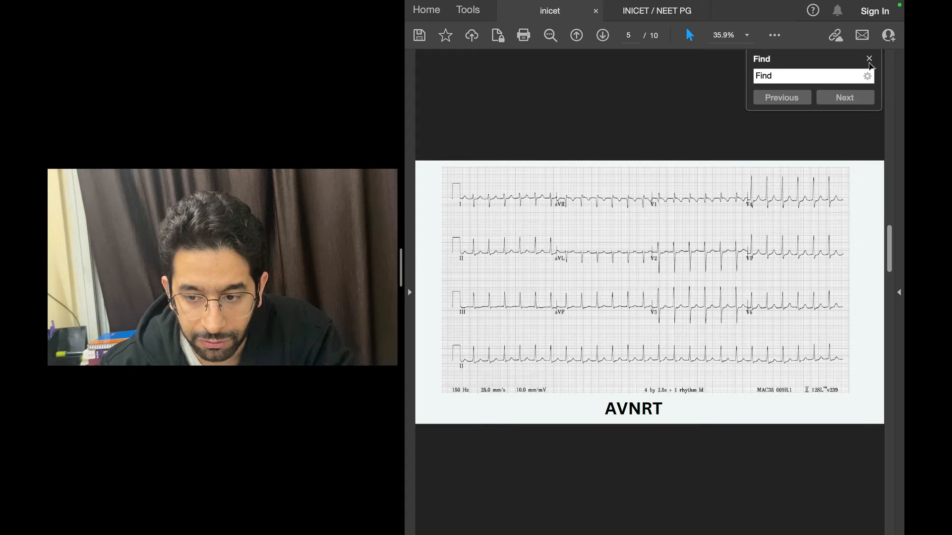
left_click(868, 58)
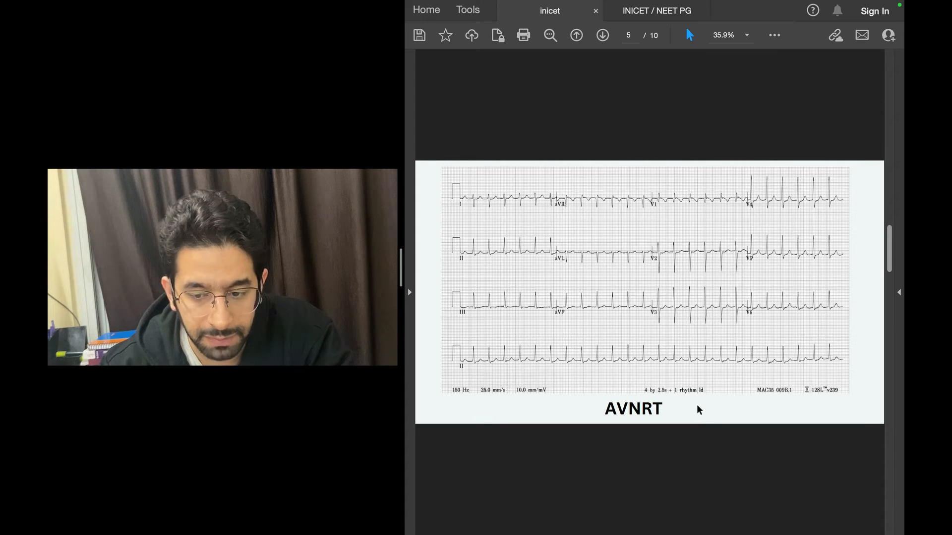
mouse_move(622, 206)
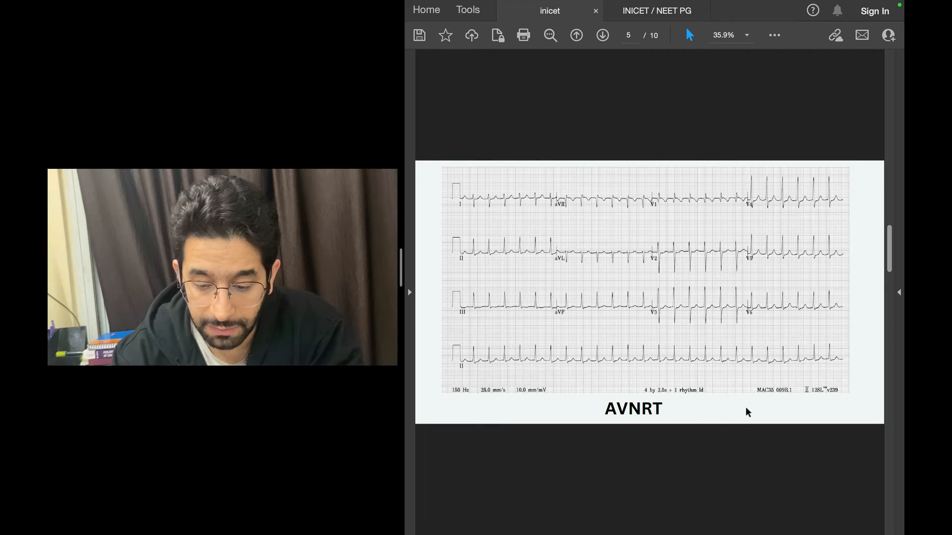
left_click(602, 35)
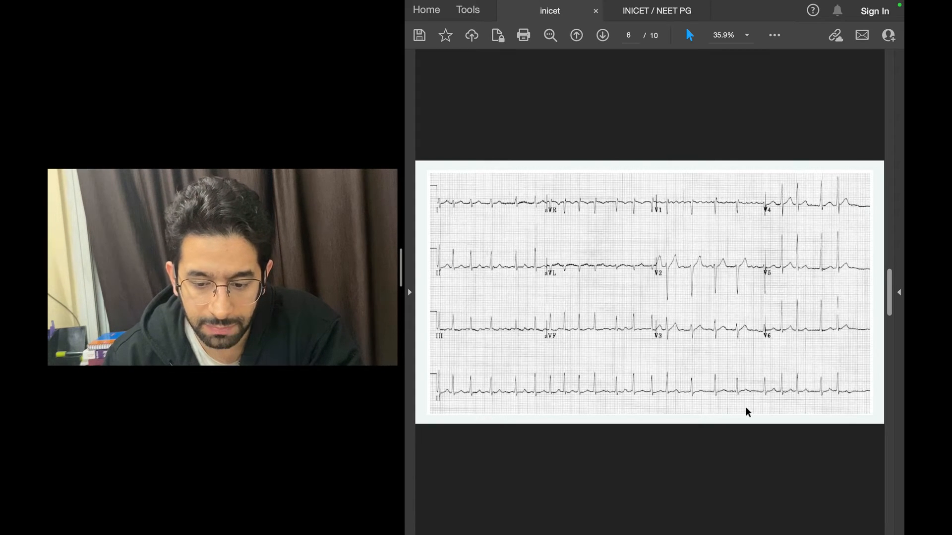
mouse_move(443, 359)
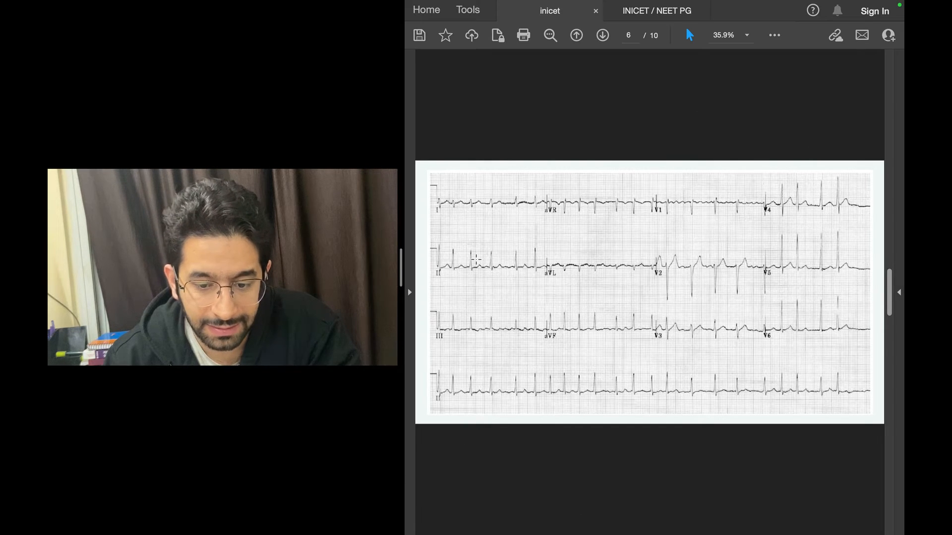
mouse_move(753, 325)
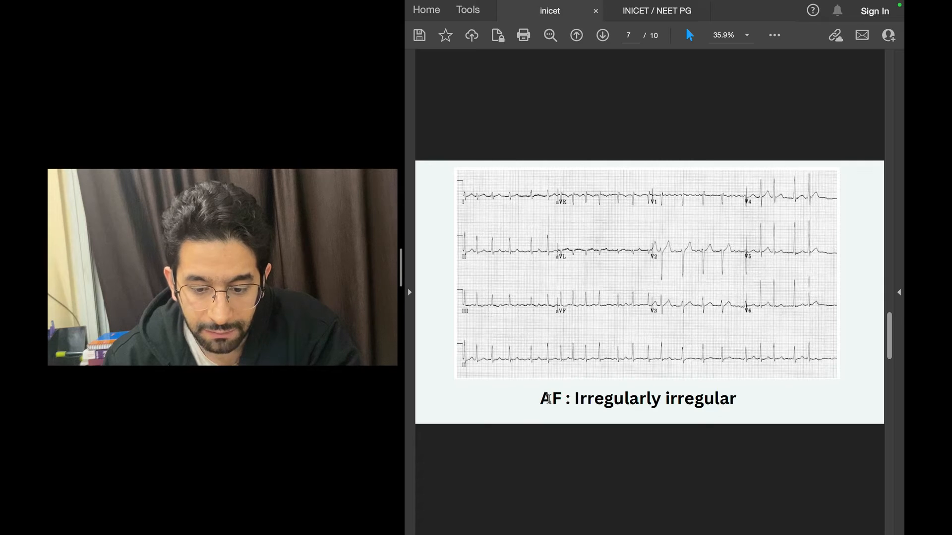
- Highlight the caption 'AF : Irregularly irregular' in yellow and advance to page 8
double_click(636, 399)
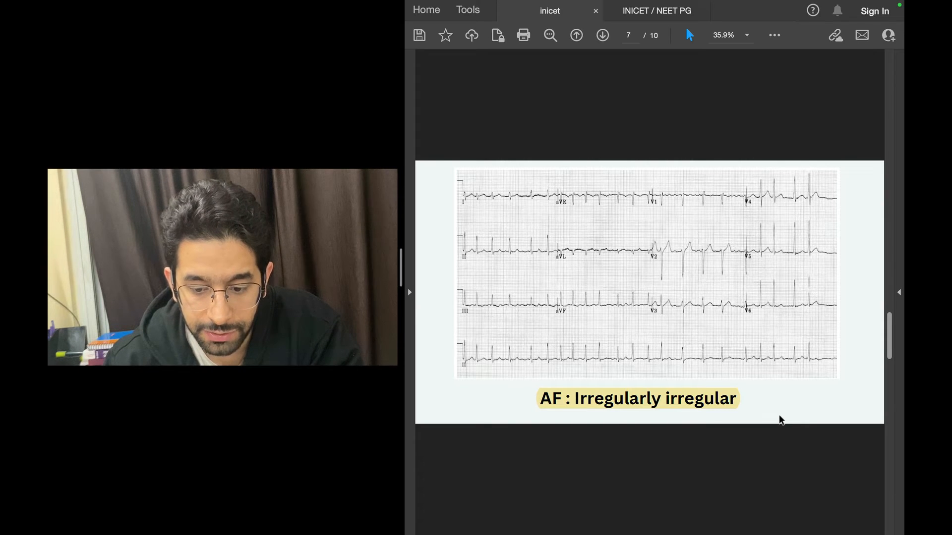
left_click(601, 35)
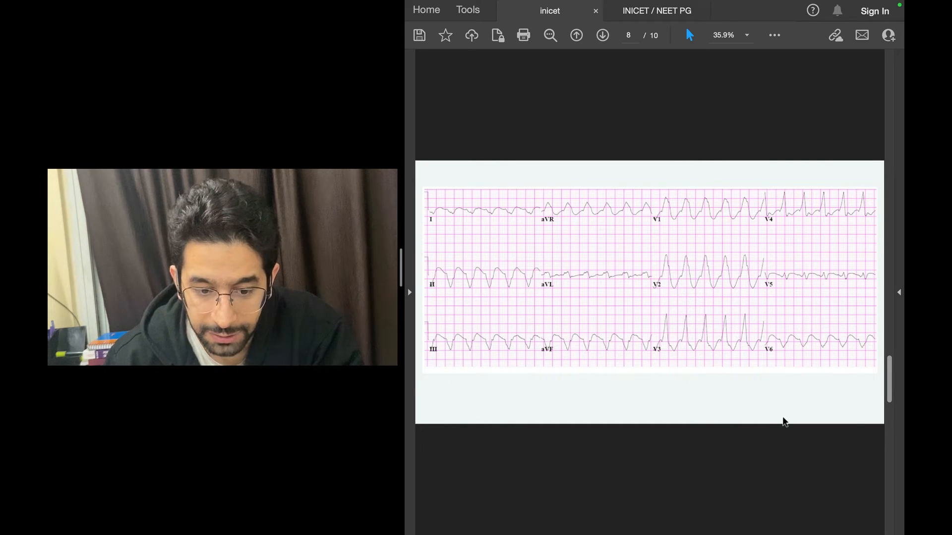
mouse_move(454, 305)
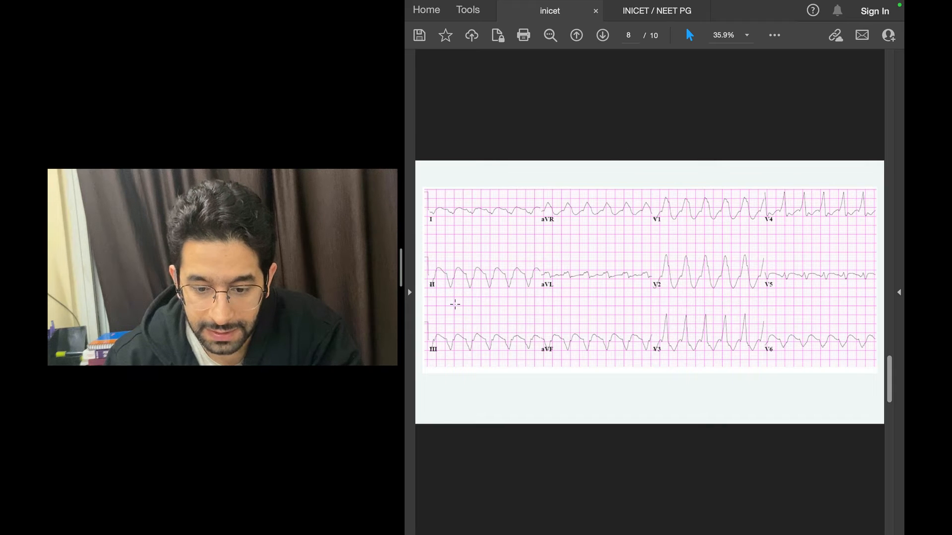
mouse_move(465, 337)
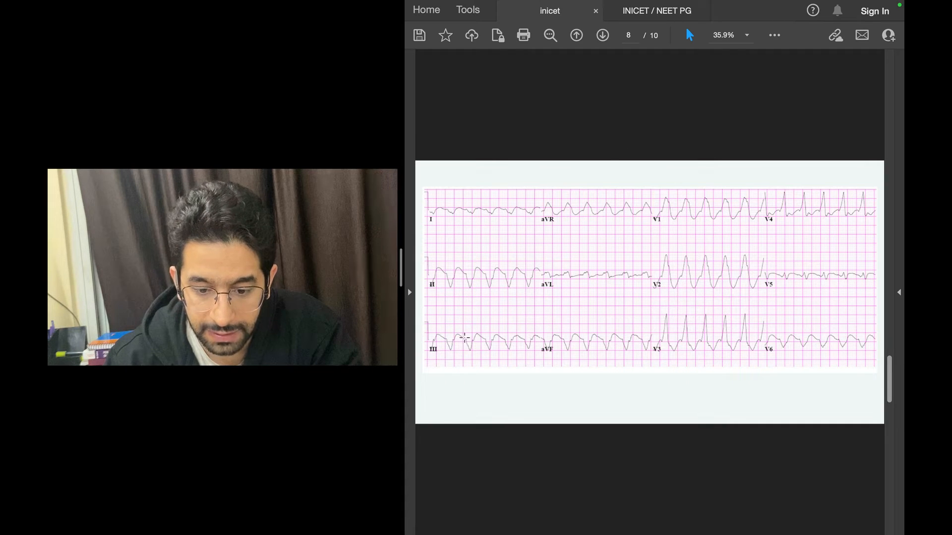
mouse_move(692, 250)
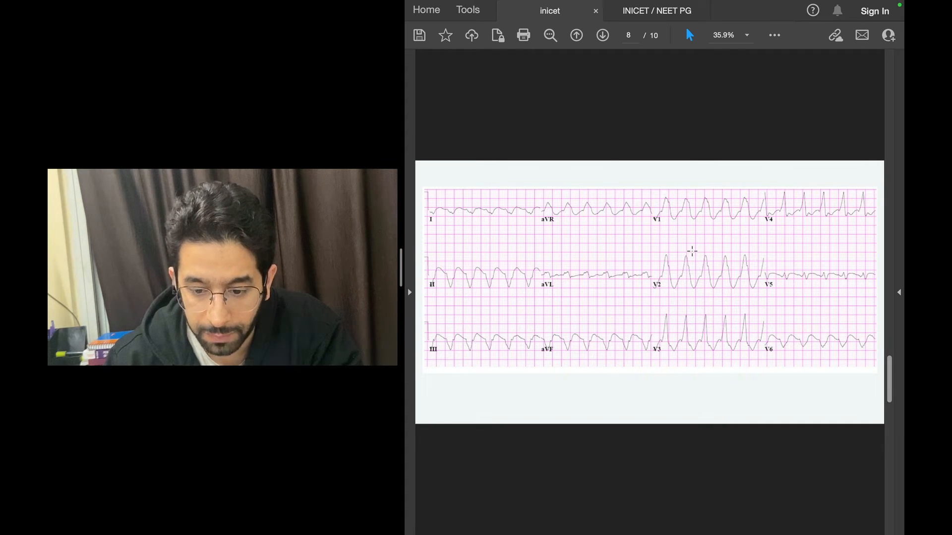
- Scroll past the pink wide-complex ECG to the 'VT : Wide complex, regular' slide, then return toward page 5
scroll("down", 3)
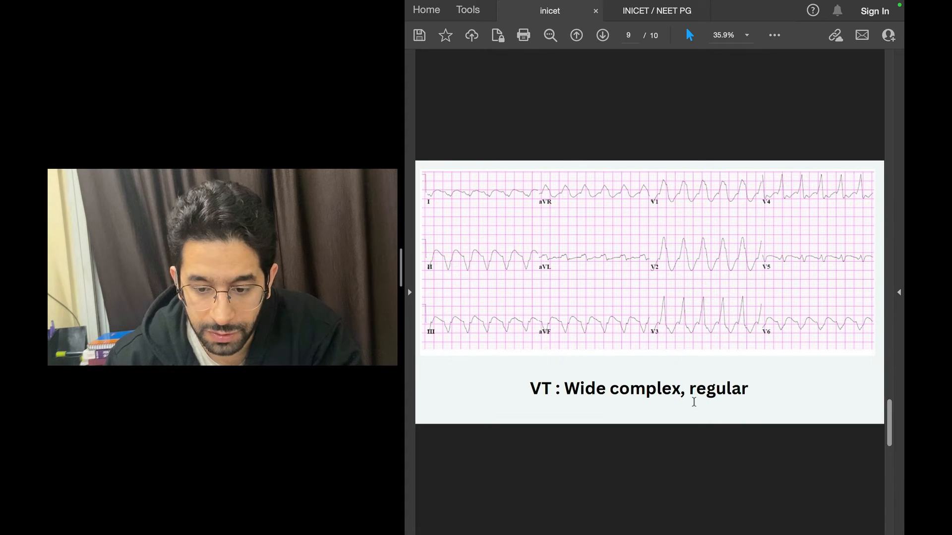
mouse_move(692, 417)
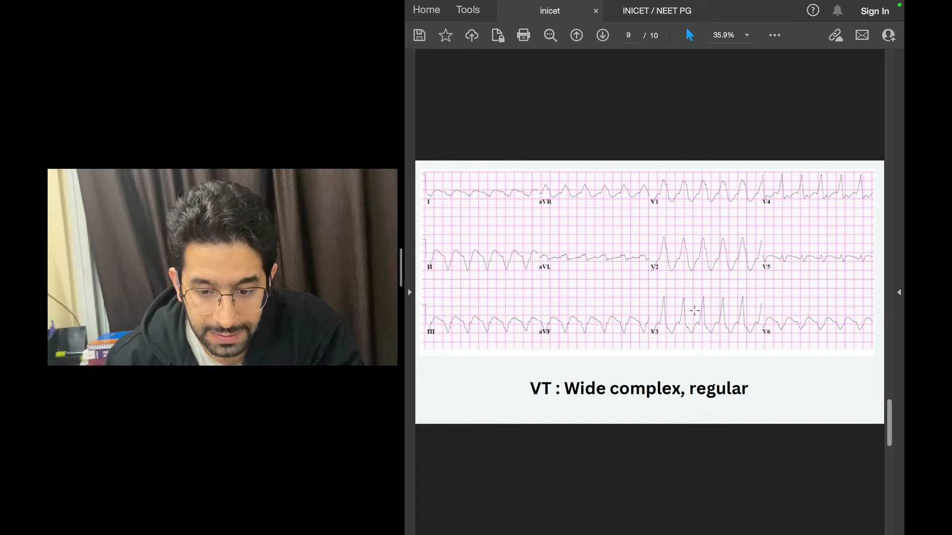
left_click(576, 34)
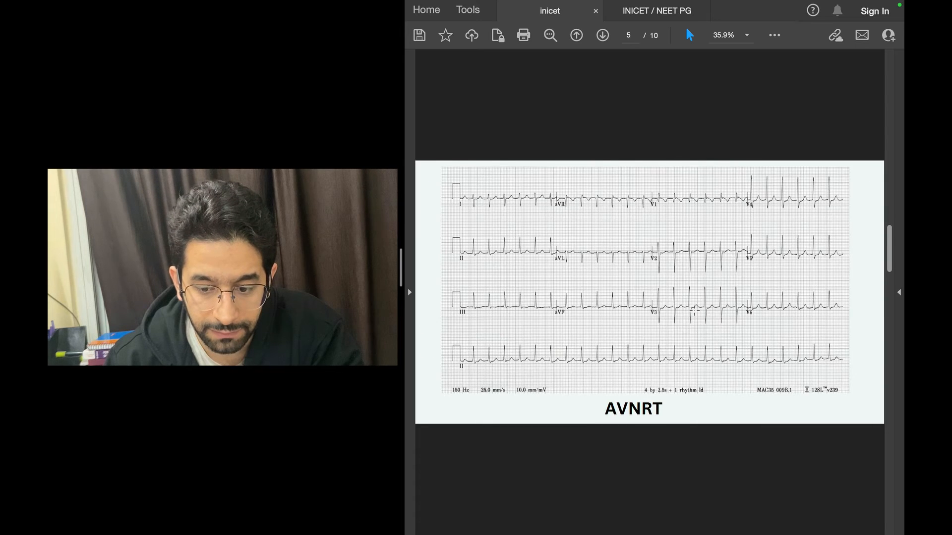
- Page back and forth through slides 2–7 to review them, finishing on the uncaptioned ECG before the AF slide
left_click(601, 35)
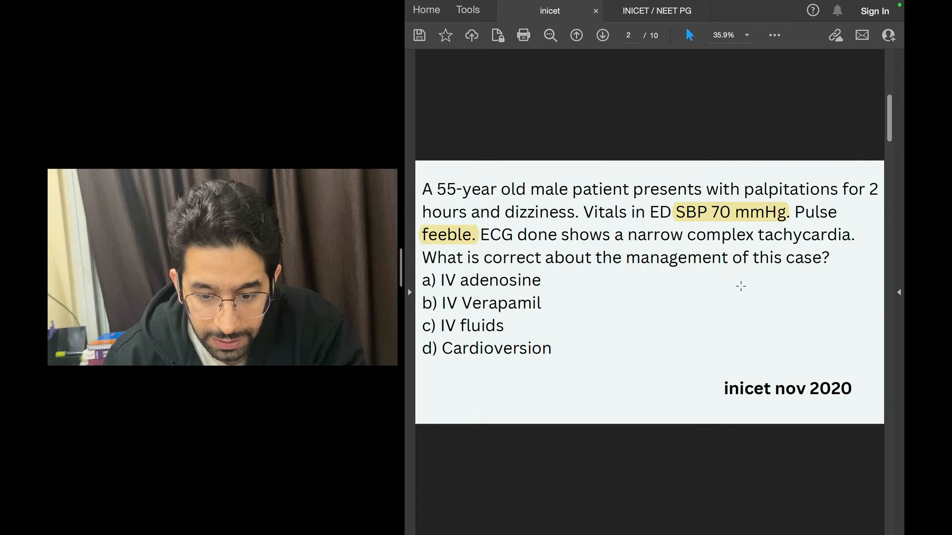
left_click(603, 35)
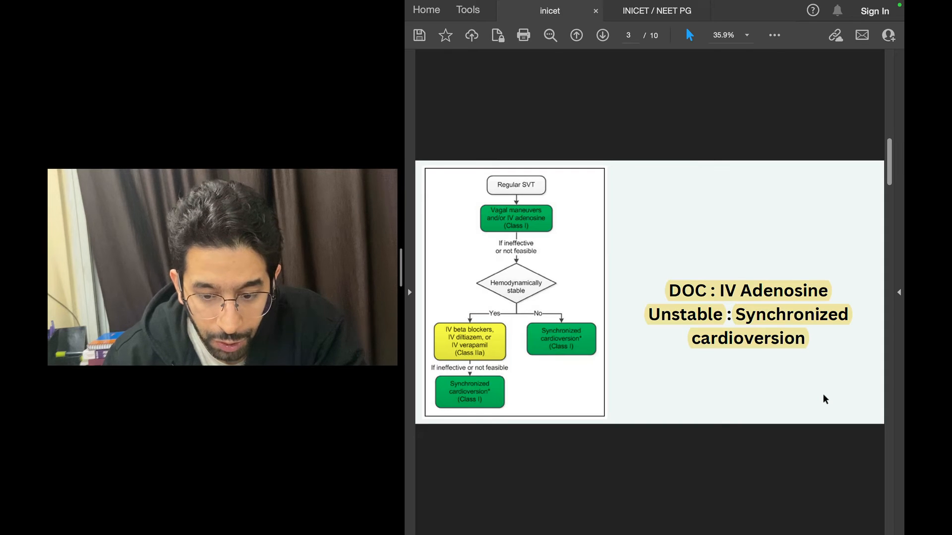
mouse_move(576, 338)
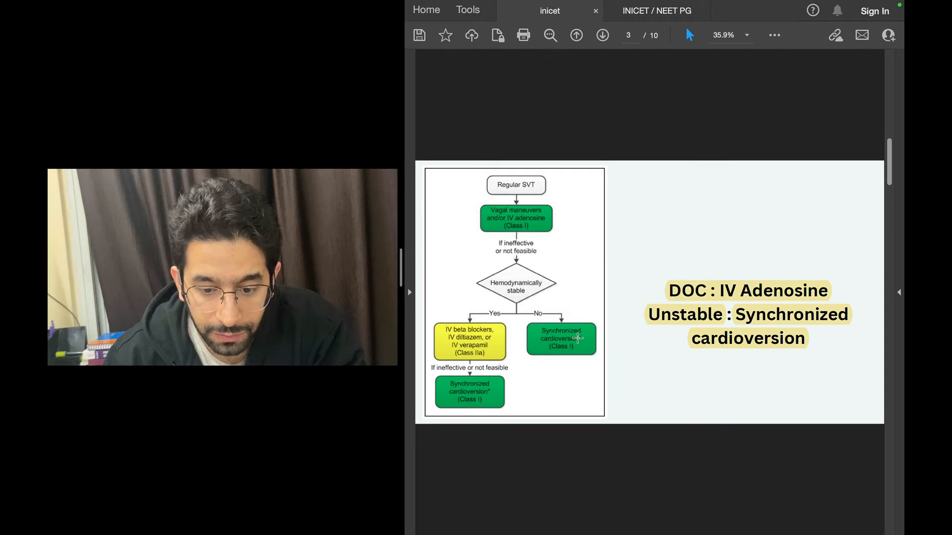
mouse_move(452, 335)
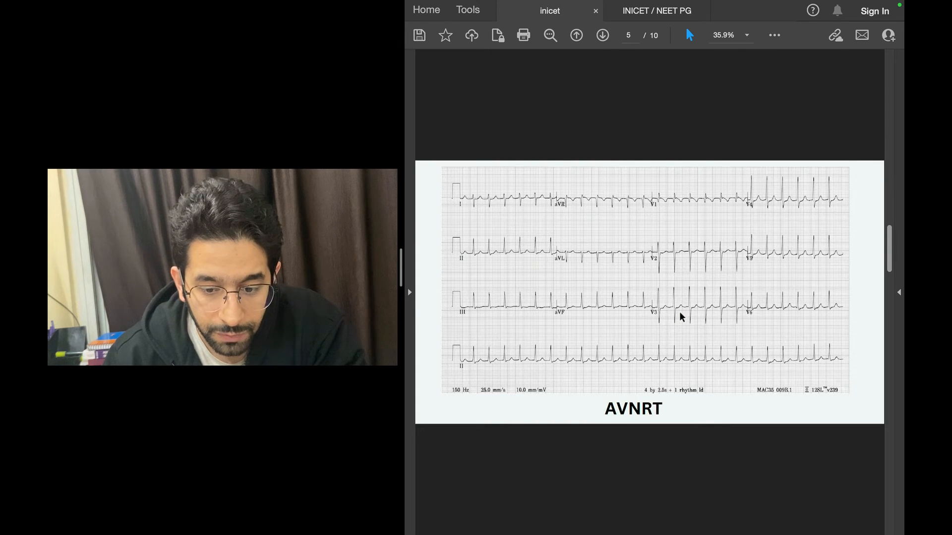
left_click(602, 34)
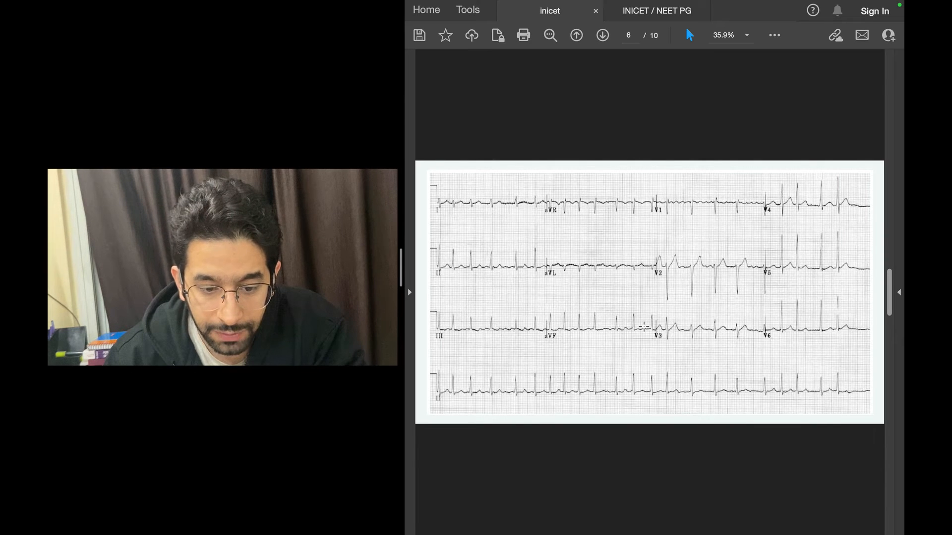
scroll("down", 3)
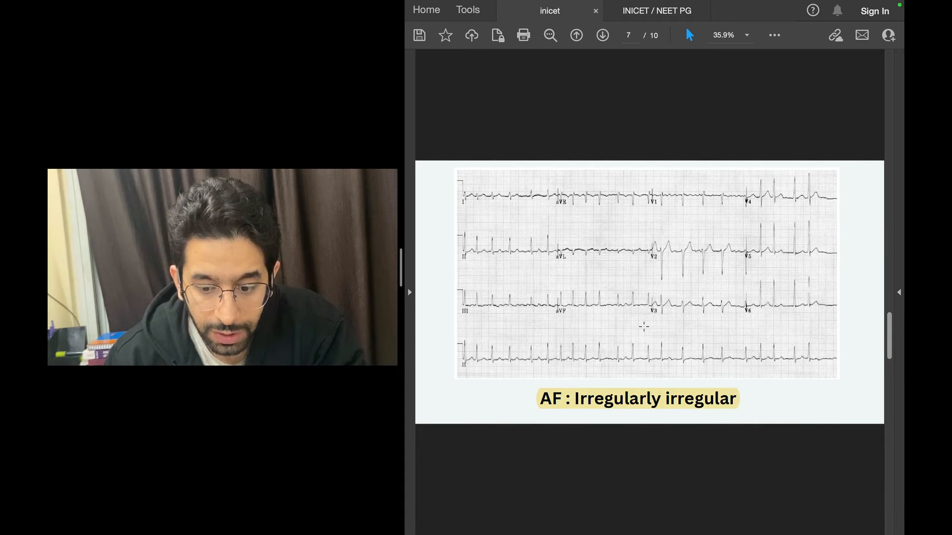
left_click(602, 34)
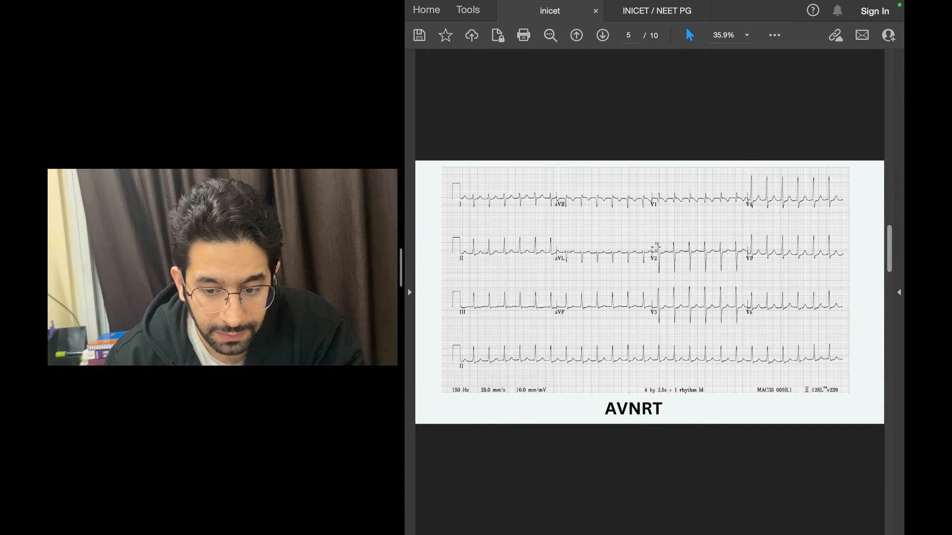
left_click(601, 35)
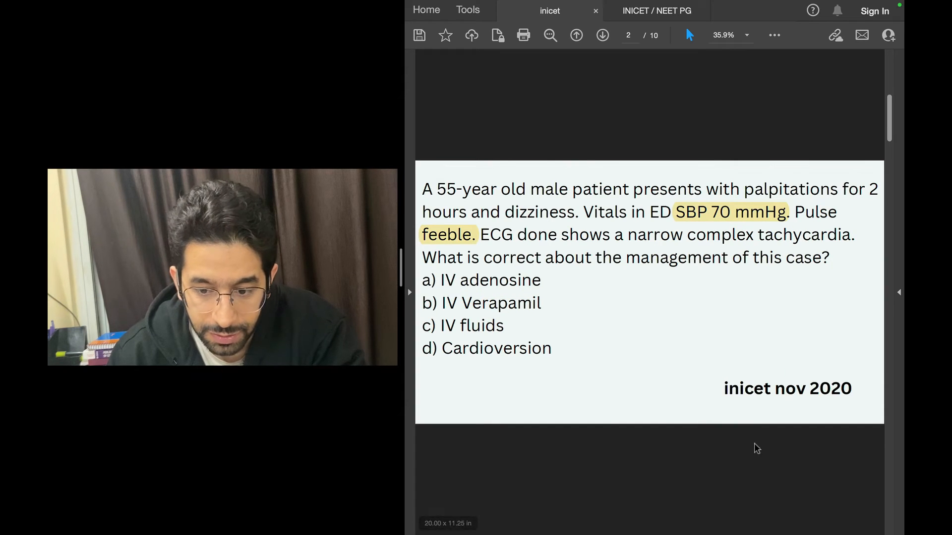
mouse_move(759, 379)
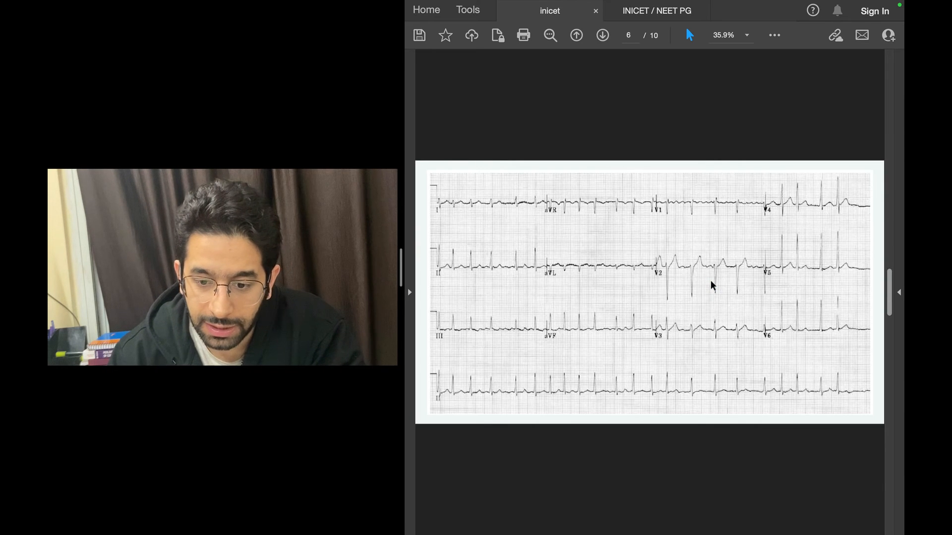
- Switch to the INICET / NEET PG document showing the June 2020 postpartum AKI hyperkalemia question
left_click(656, 10)
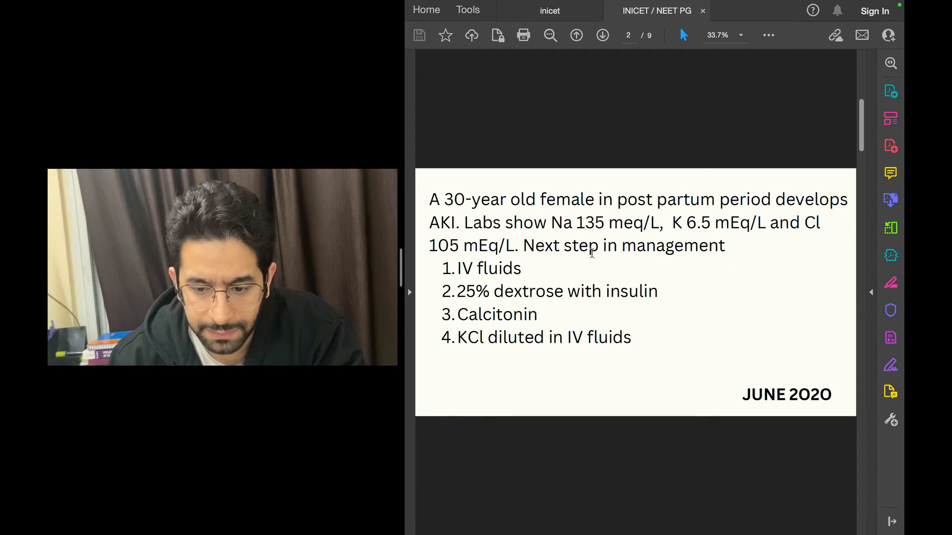
mouse_move(735, 223)
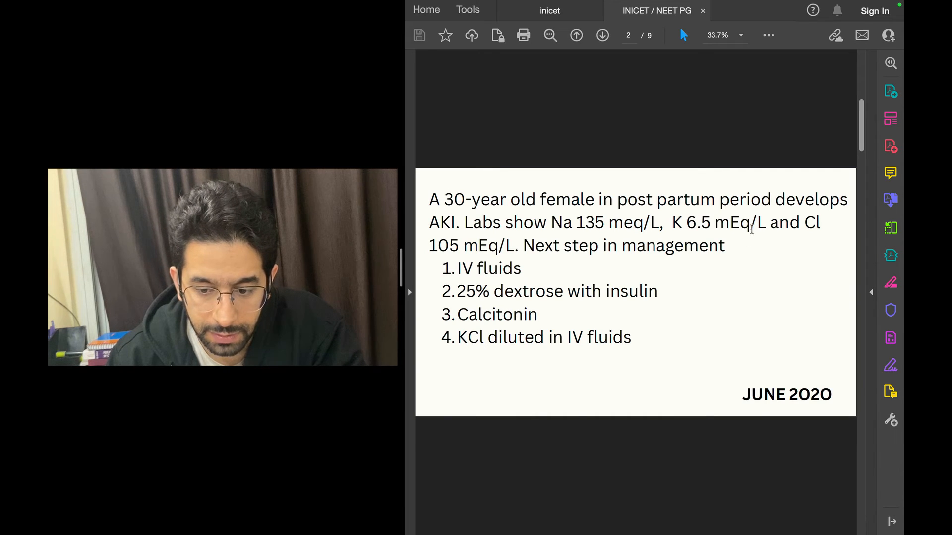
- Highlight 'K 6.5 mEq/L' and 'AKI', then advance to page 4's hyperkalemia management chart
double_click(676, 223)
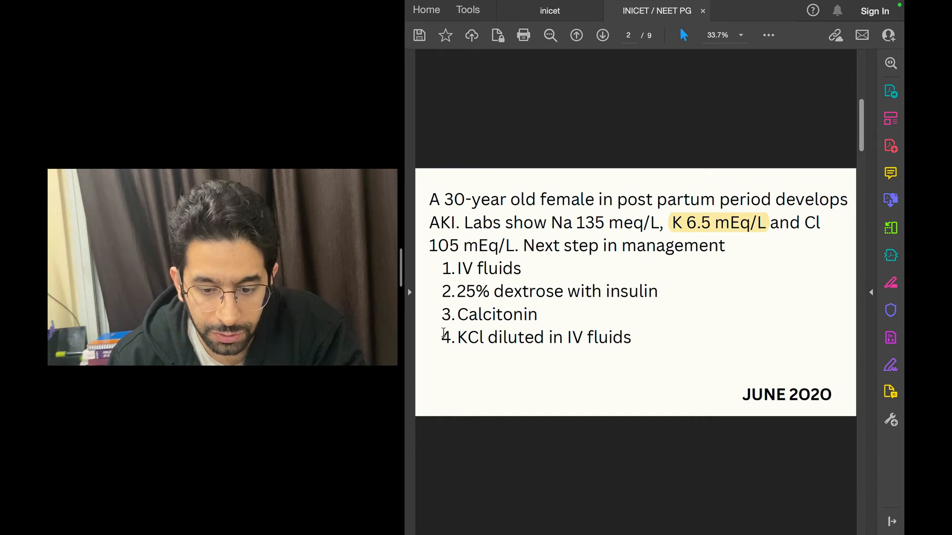
mouse_move(468, 378)
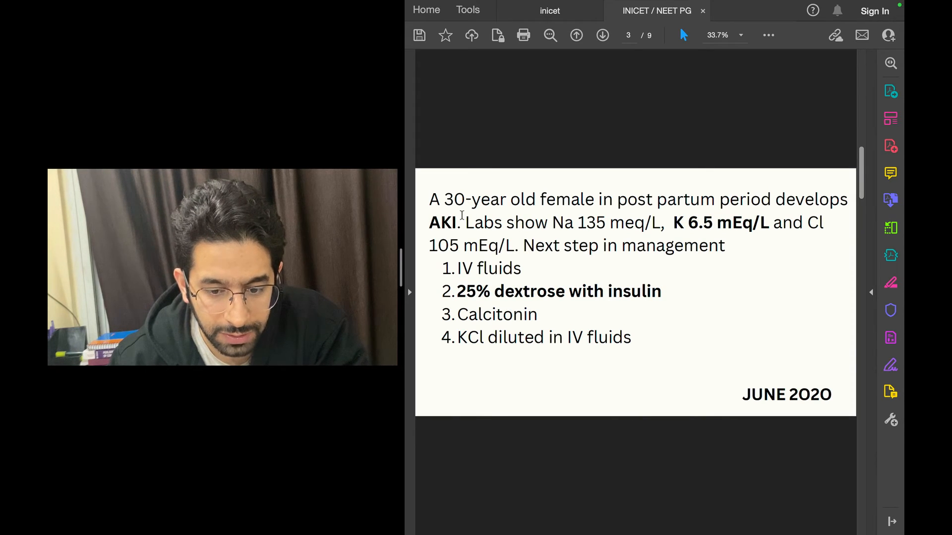
double_click(442, 222)
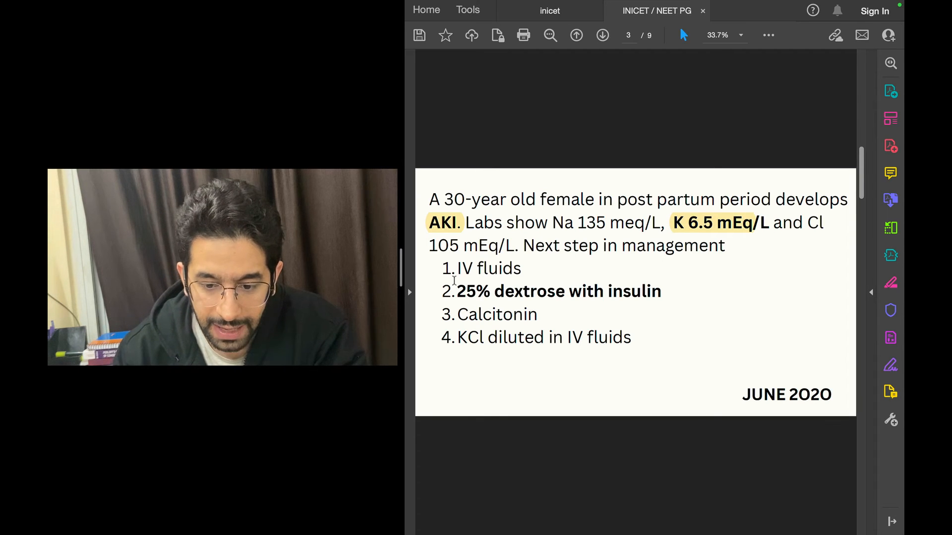
mouse_move(512, 371)
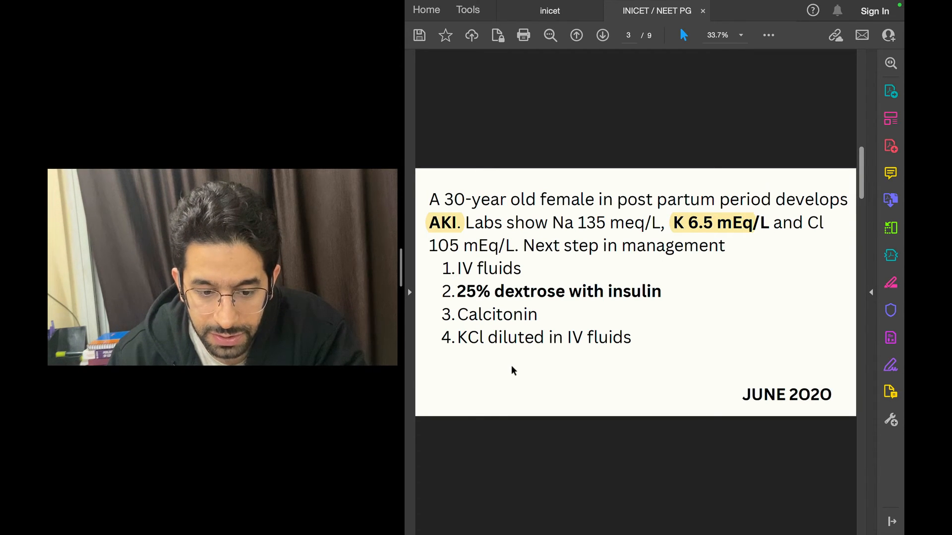
left_click(602, 35)
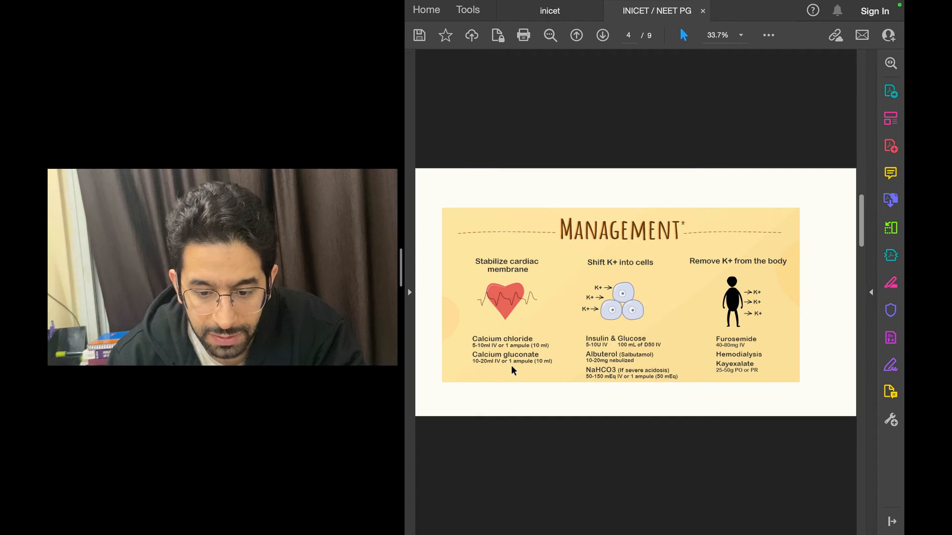
mouse_move(473, 314)
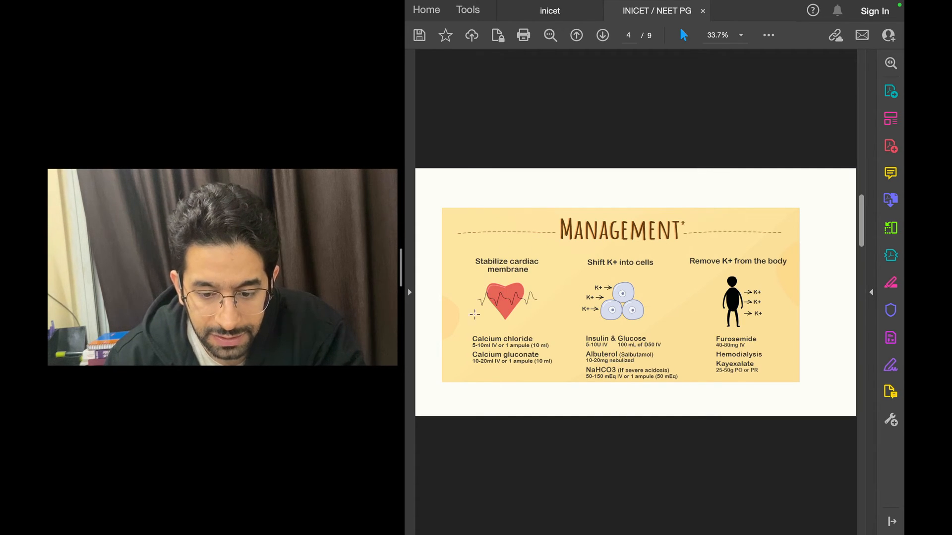
mouse_move(460, 271)
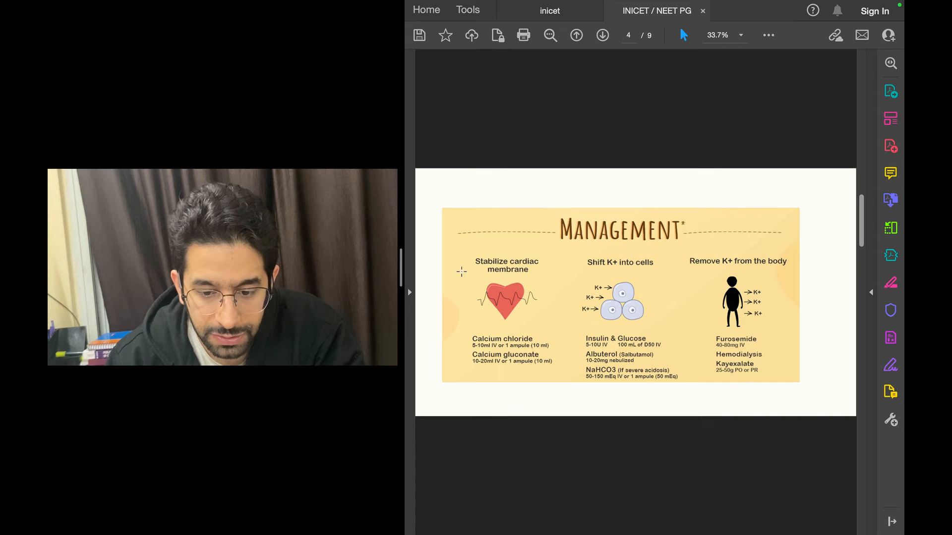
mouse_move(516, 226)
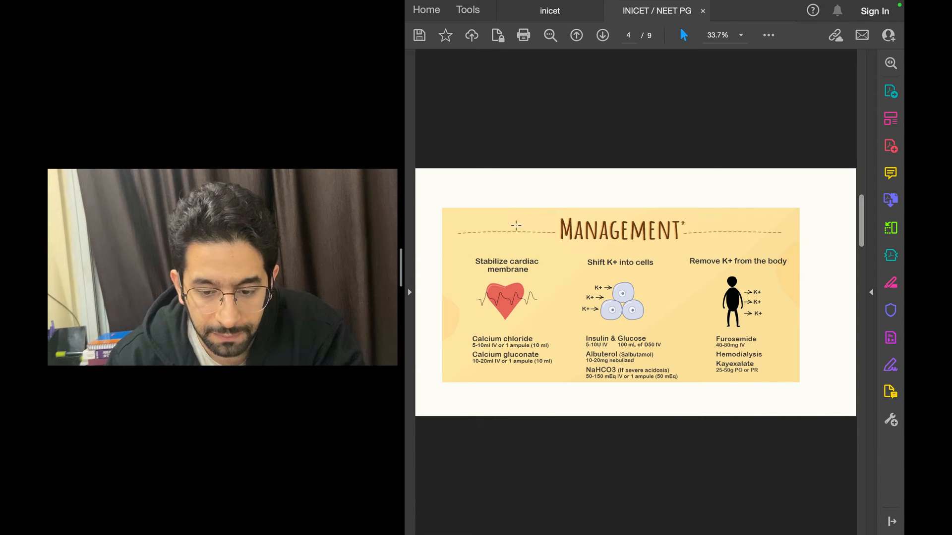
mouse_move(535, 202)
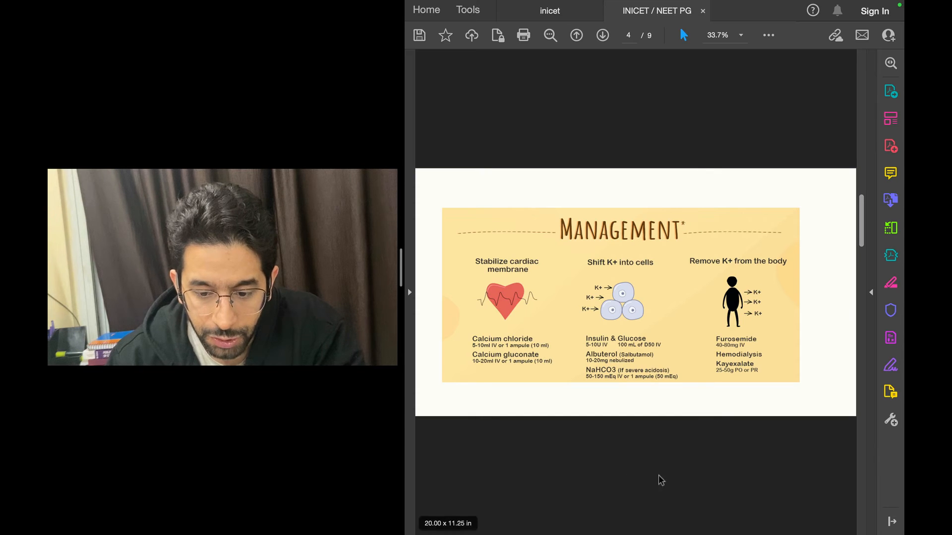
mouse_move(706, 320)
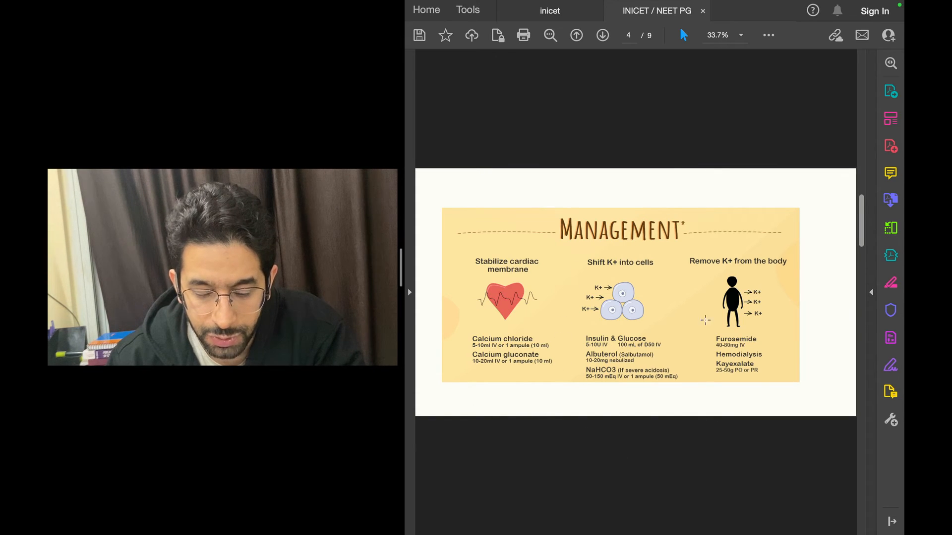
mouse_move(577, 293)
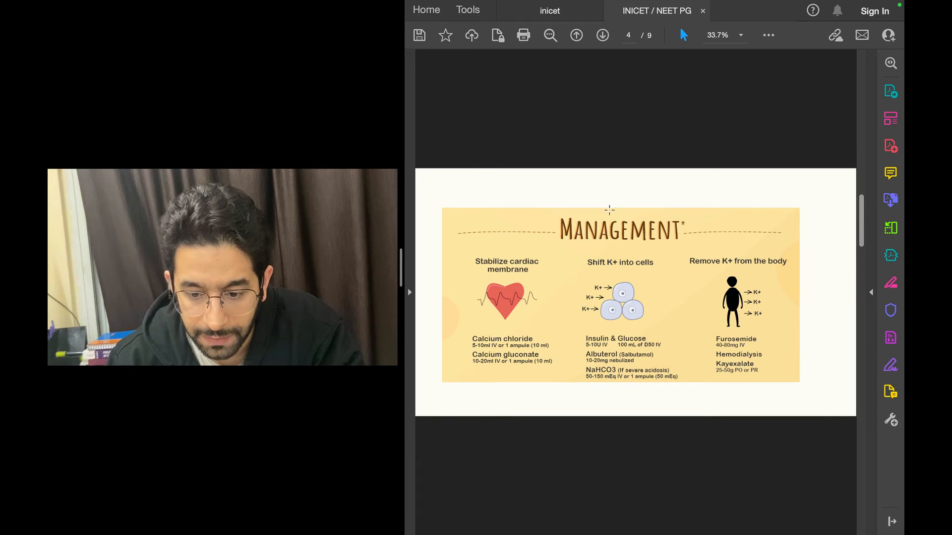
mouse_move(703, 290)
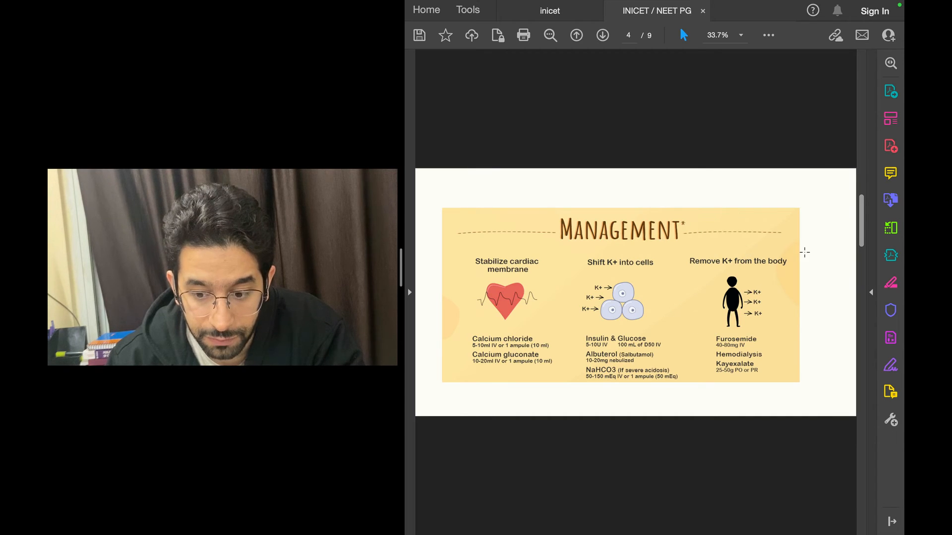
mouse_move(739, 244)
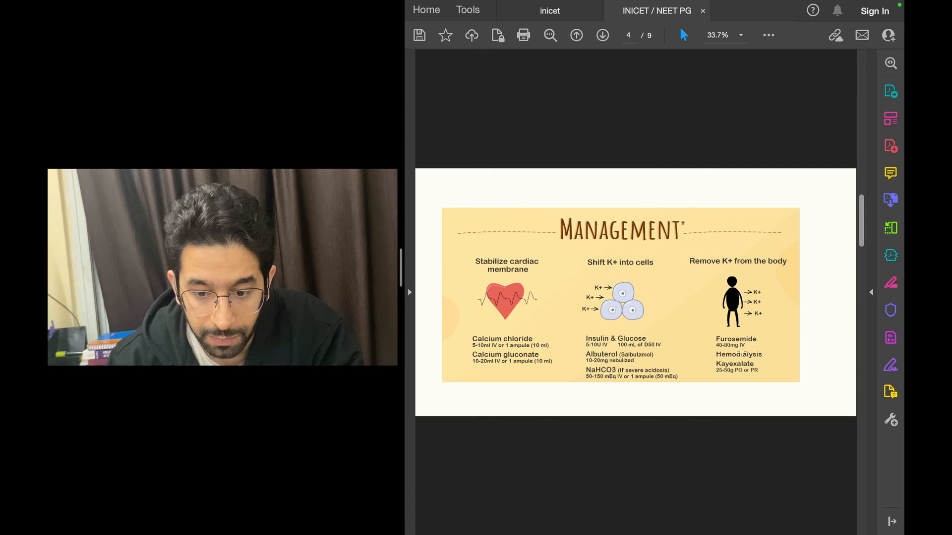
mouse_move(466, 203)
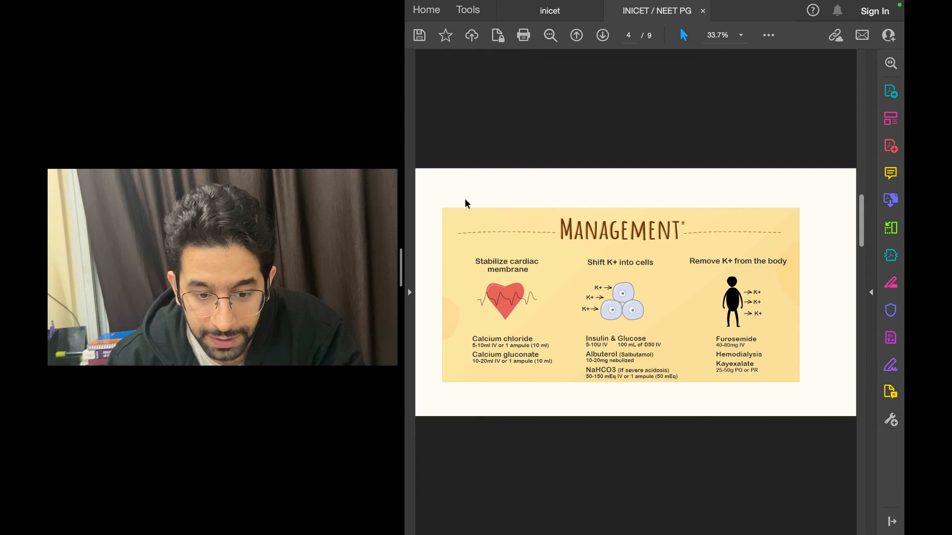
mouse_move(711, 155)
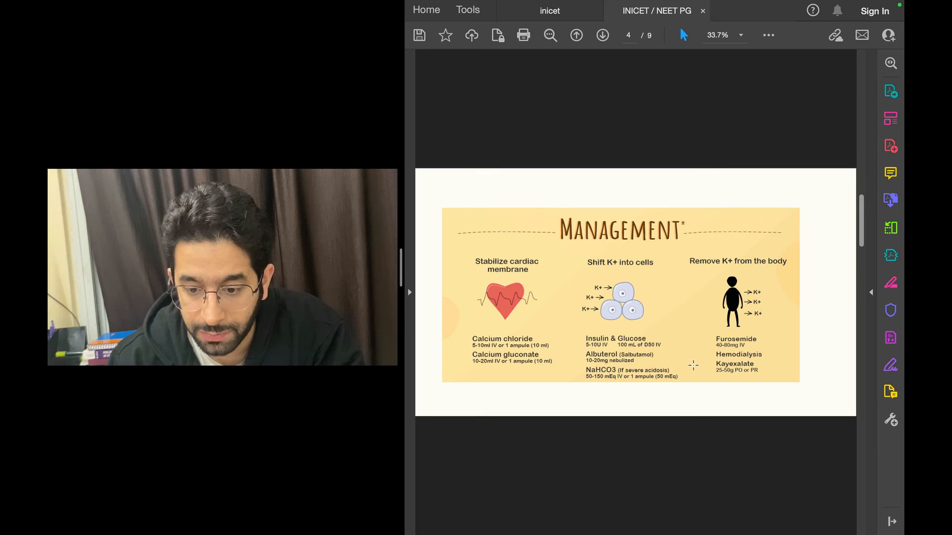
mouse_move(722, 181)
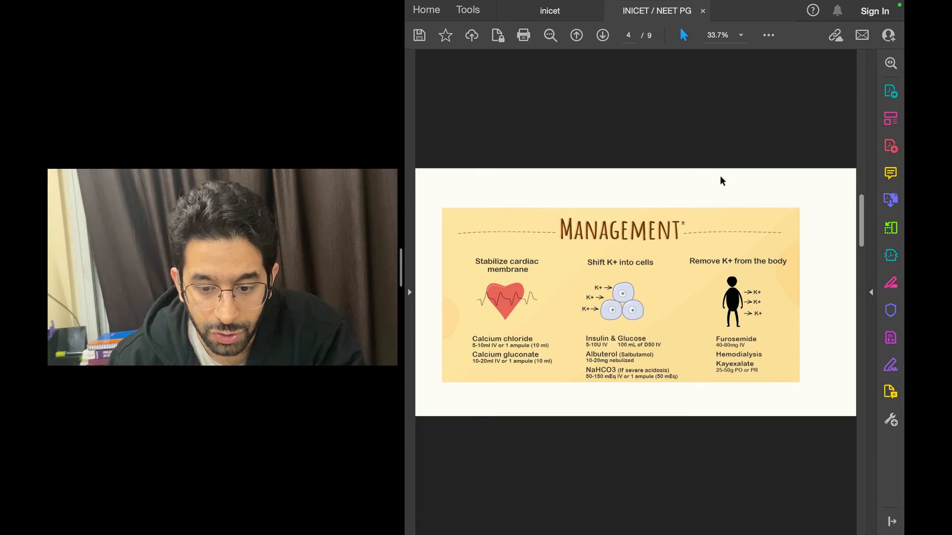
left_click(602, 35)
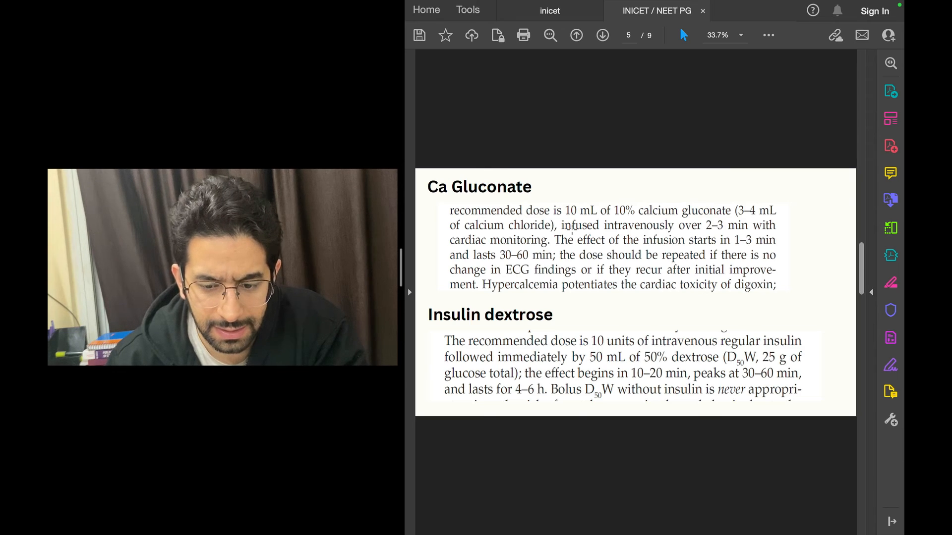
mouse_move(417, 183)
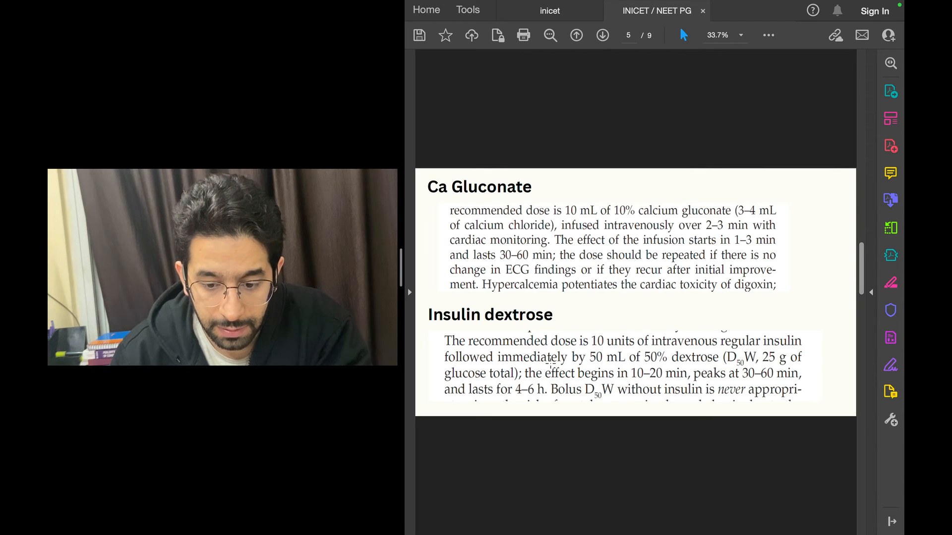
mouse_move(697, 303)
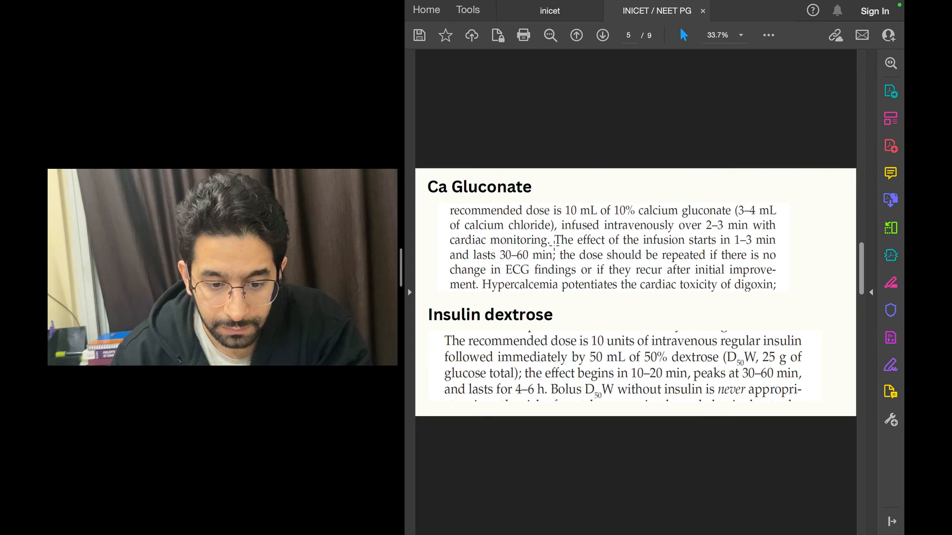
mouse_move(561, 319)
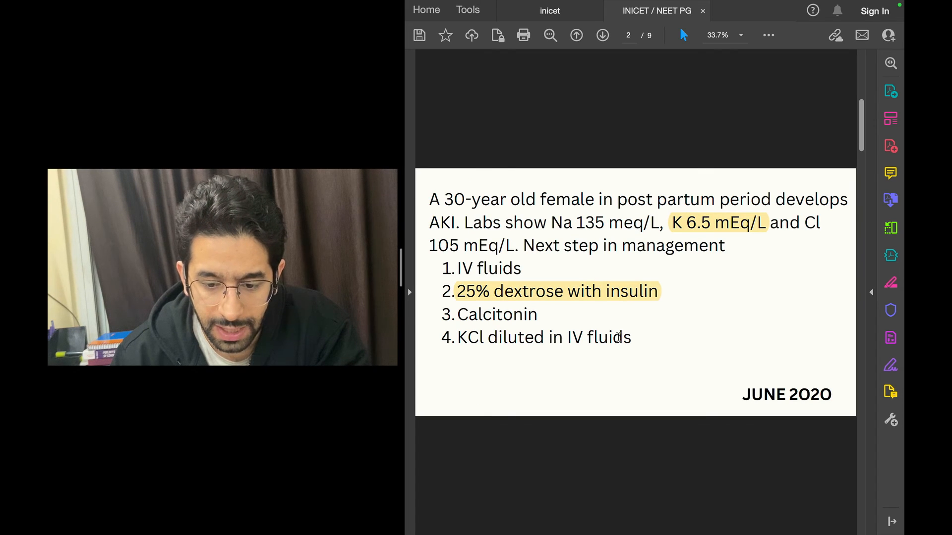
- Advance to page 6, Effects of hyperkalemia, then page 7's peaked T wave ECG
left_click(603, 34)
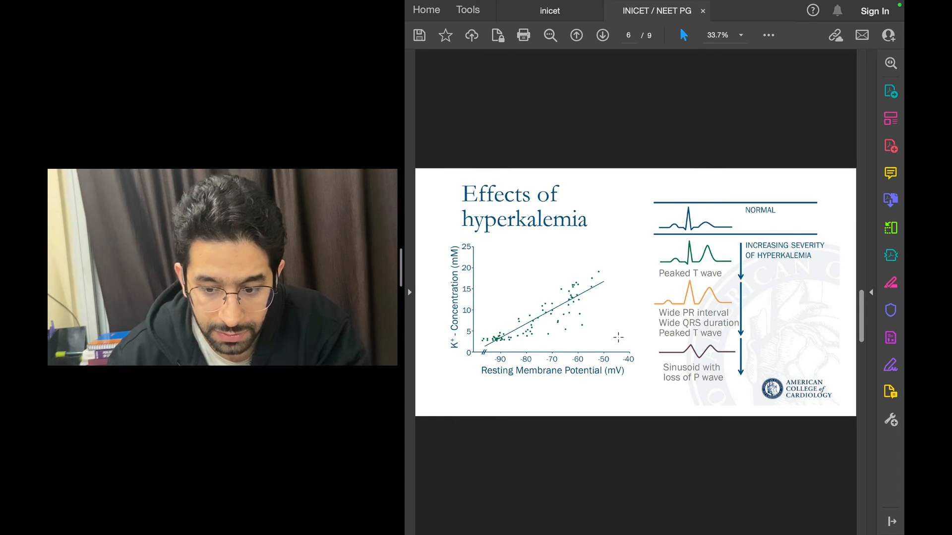
mouse_move(716, 190)
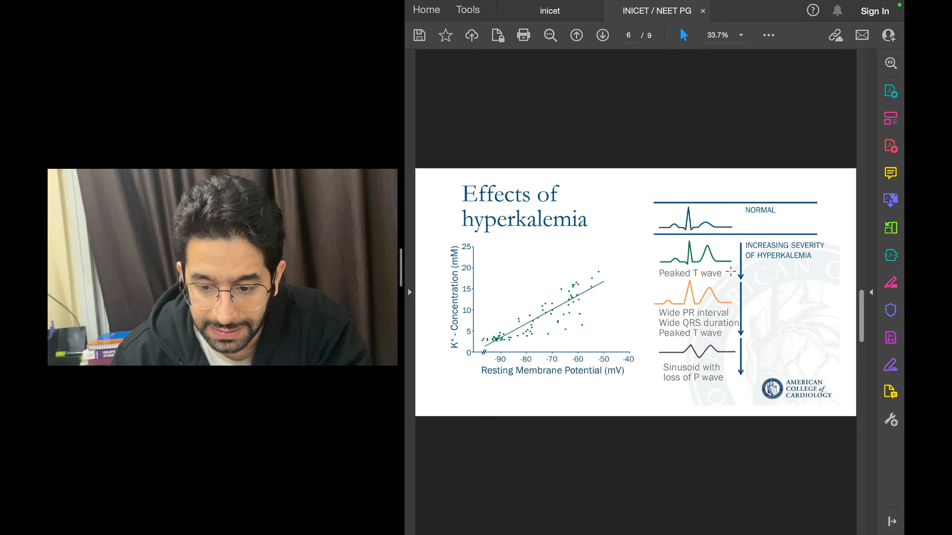
mouse_move(568, 318)
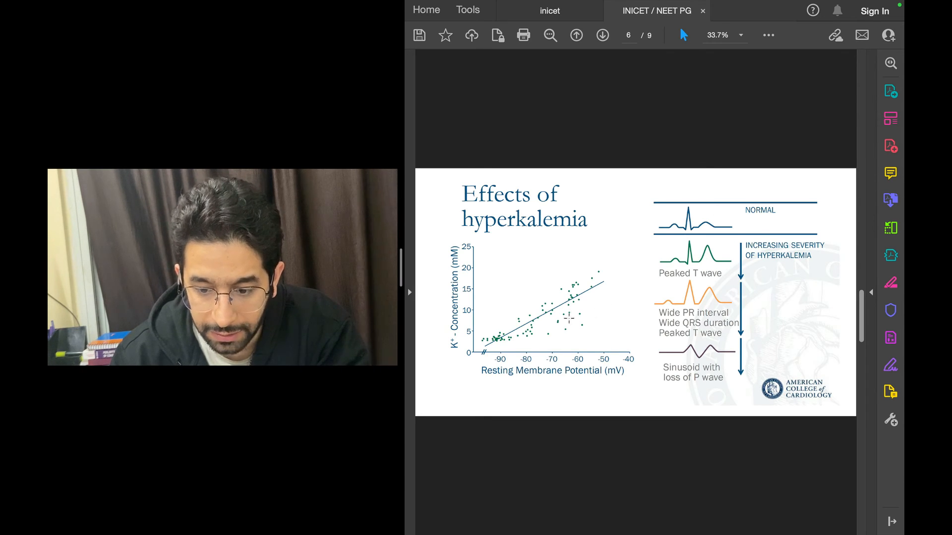
mouse_move(765, 345)
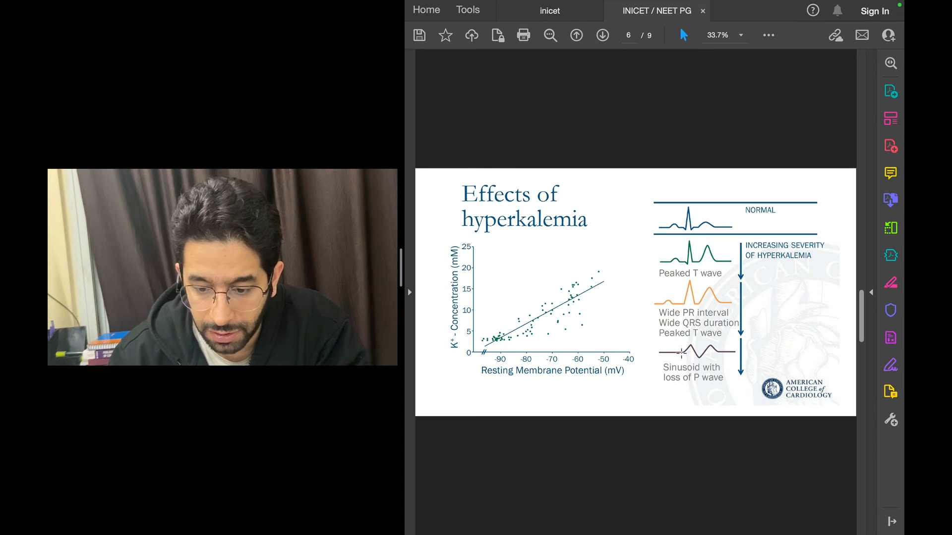
left_click(602, 35)
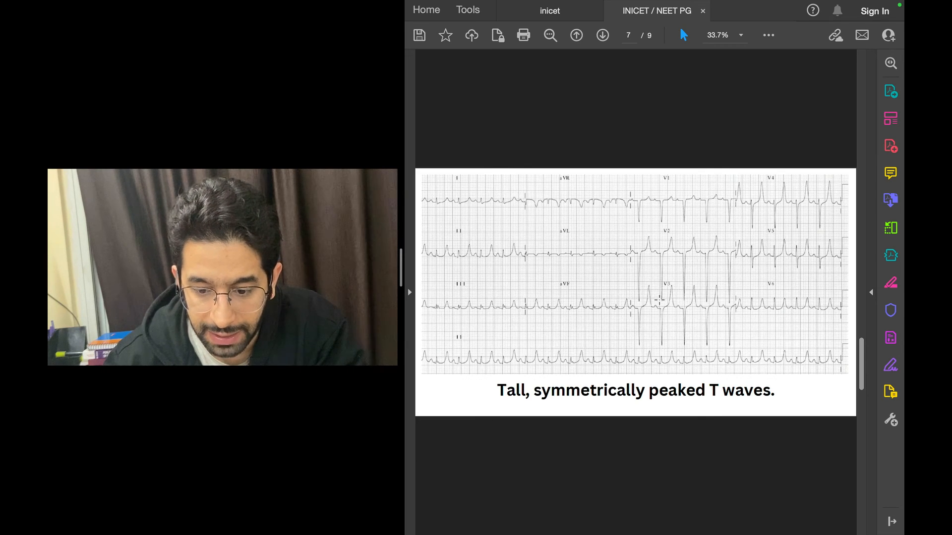
mouse_move(533, 390)
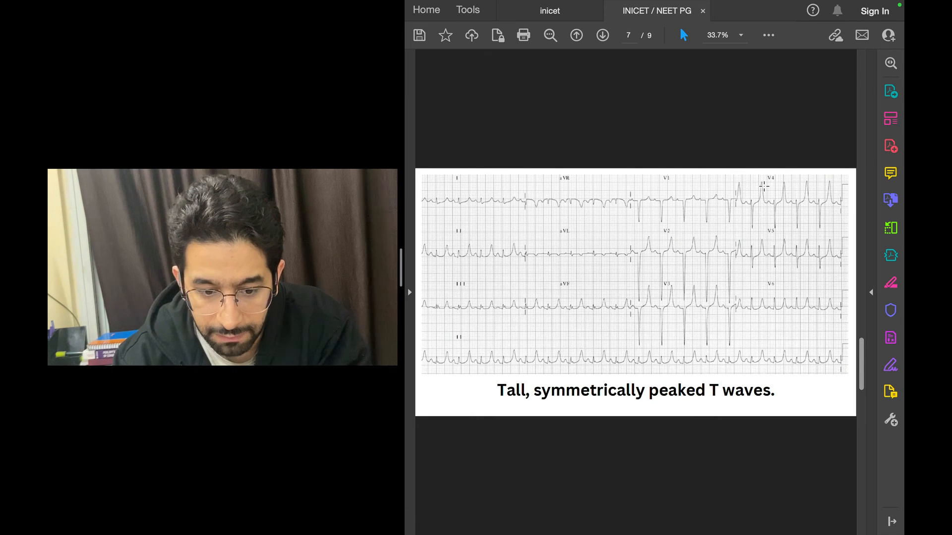
- Move past the peaked T wave ECG to the wide, bizarre QRS slide and on to page 9's hypo/hyperkalaemia comparison
left_click(601, 34)
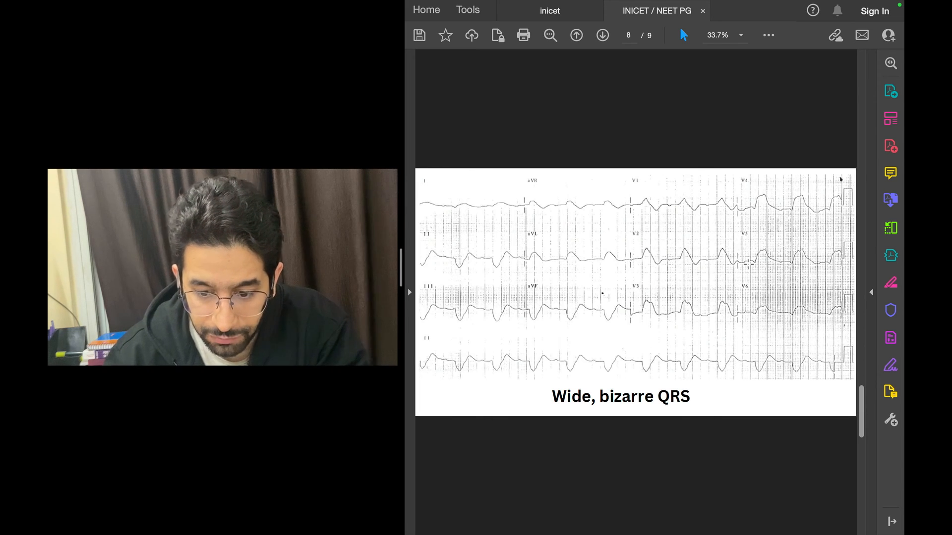
left_click(575, 35)
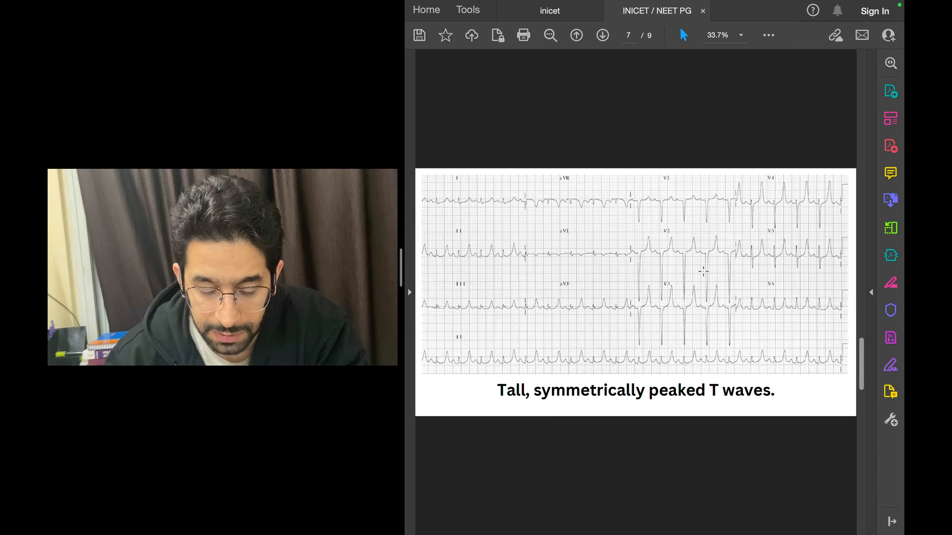
left_click(602, 35)
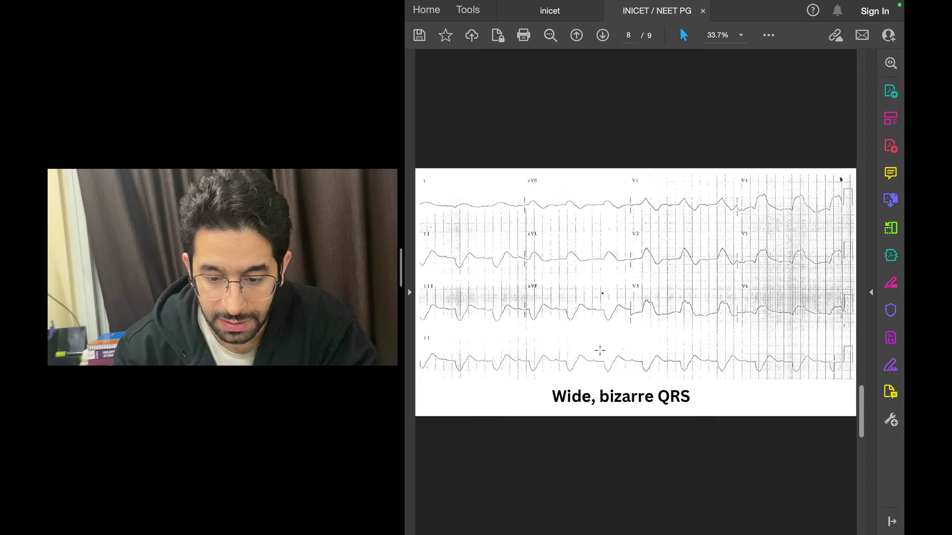
left_click(601, 34)
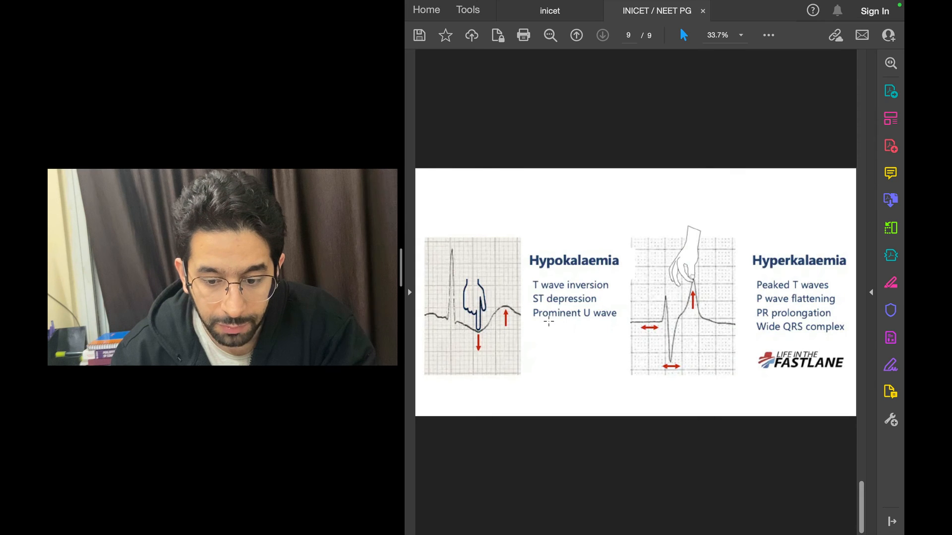
mouse_move(602, 226)
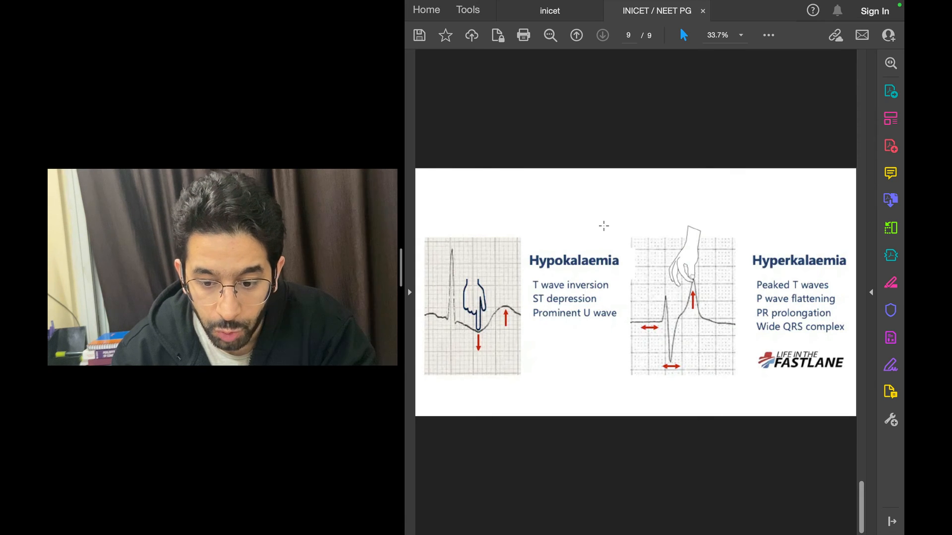
mouse_move(551, 325)
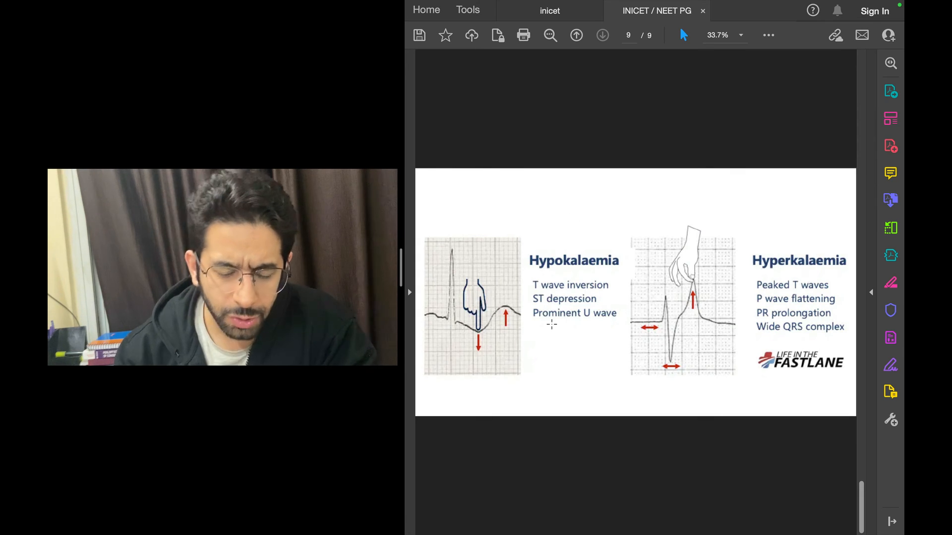